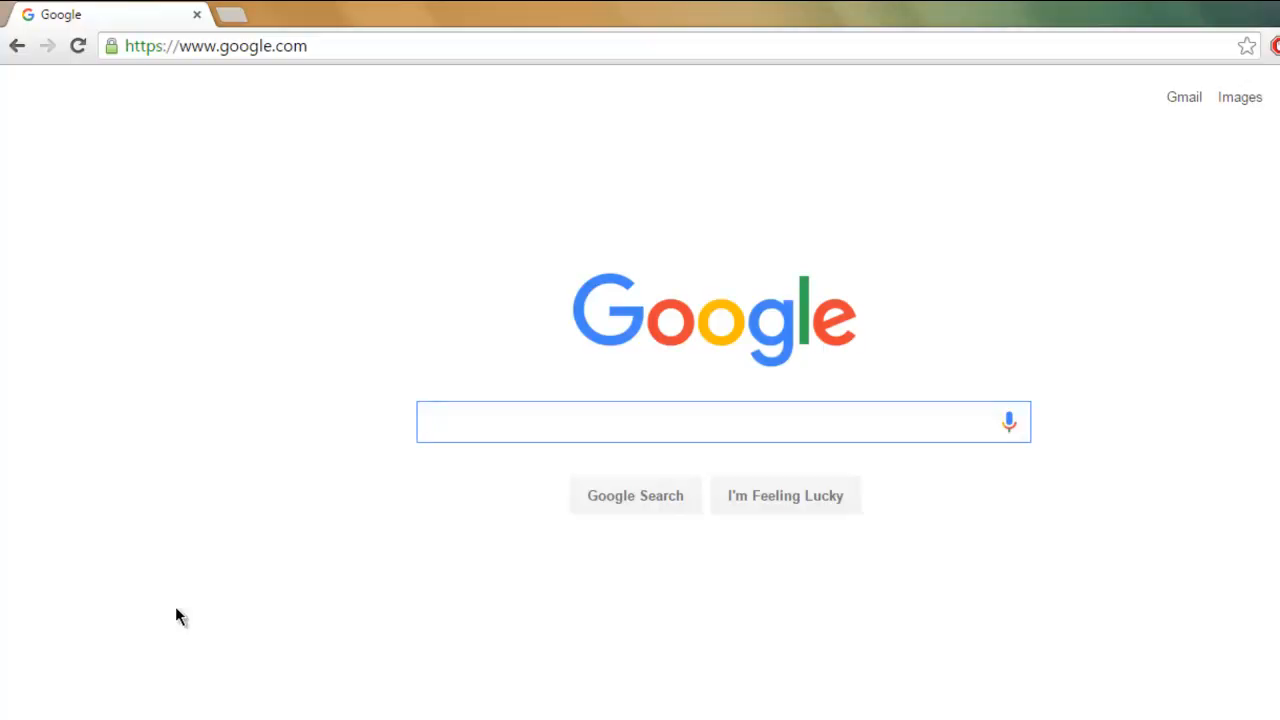
Open Chrome's developer tools on Google's homepage to inspect the search box input element.
click(723, 421)
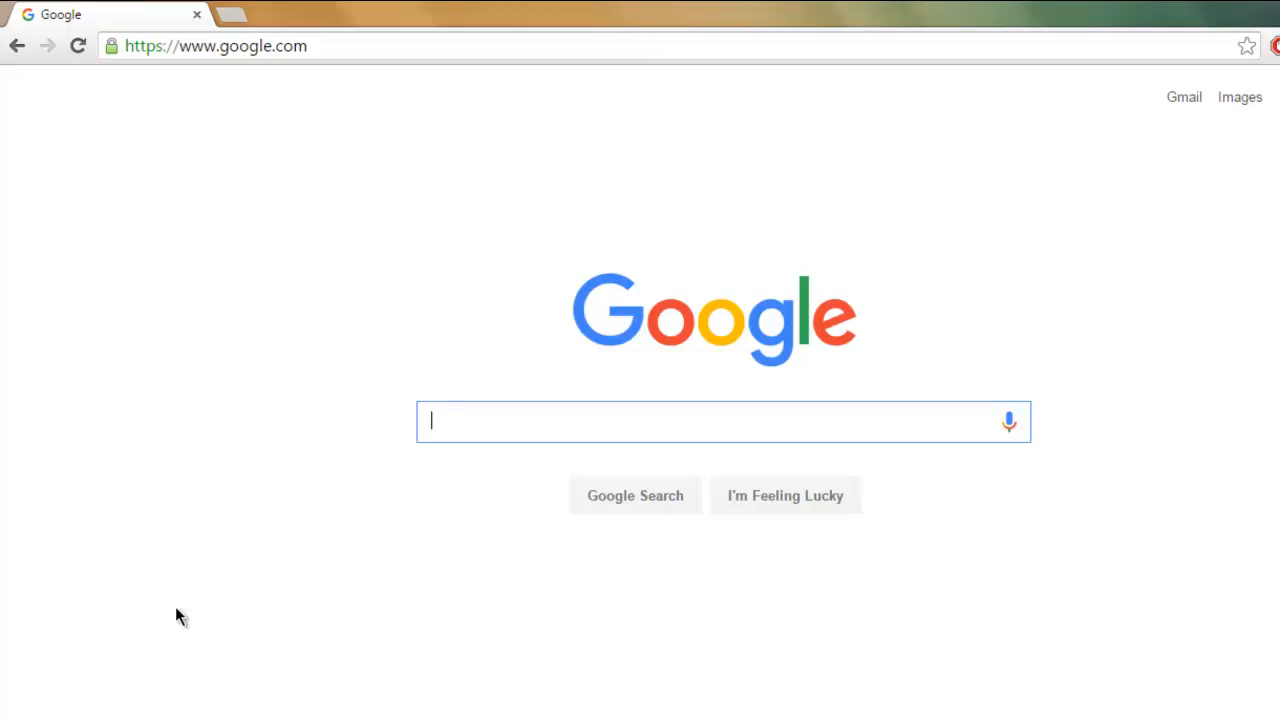
mouse_move(368, 495)
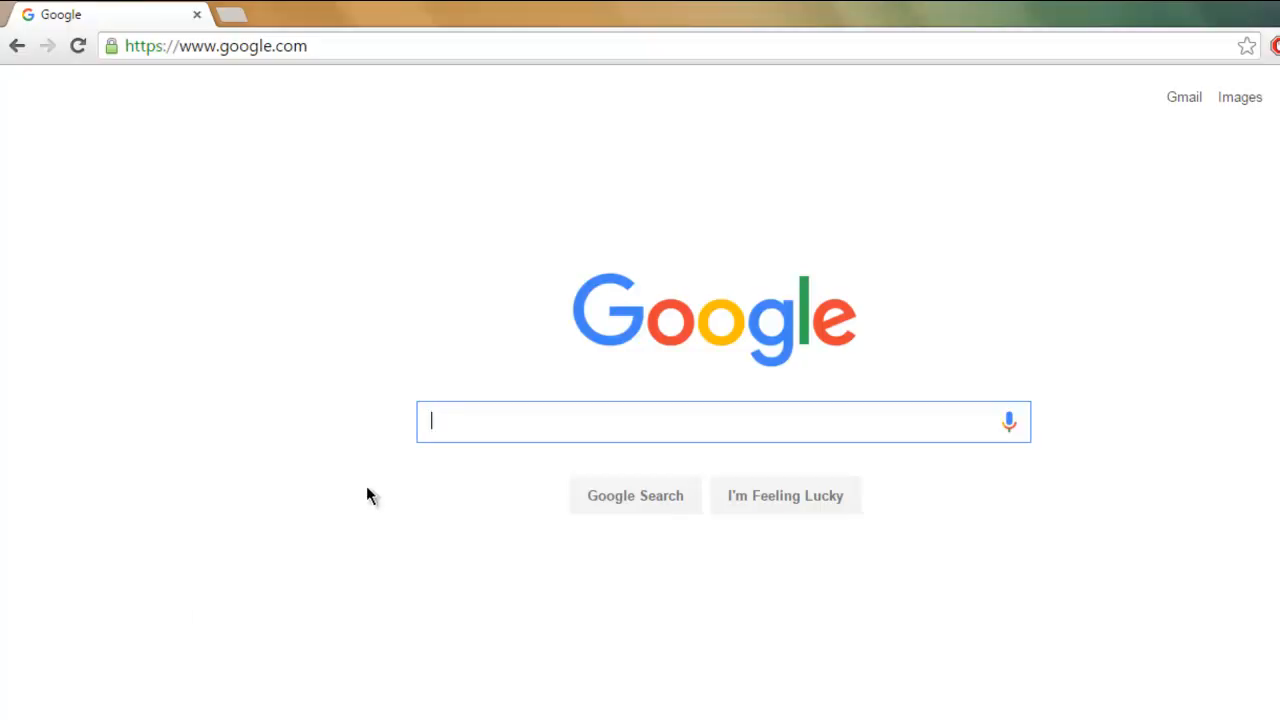
mouse_move(405, 443)
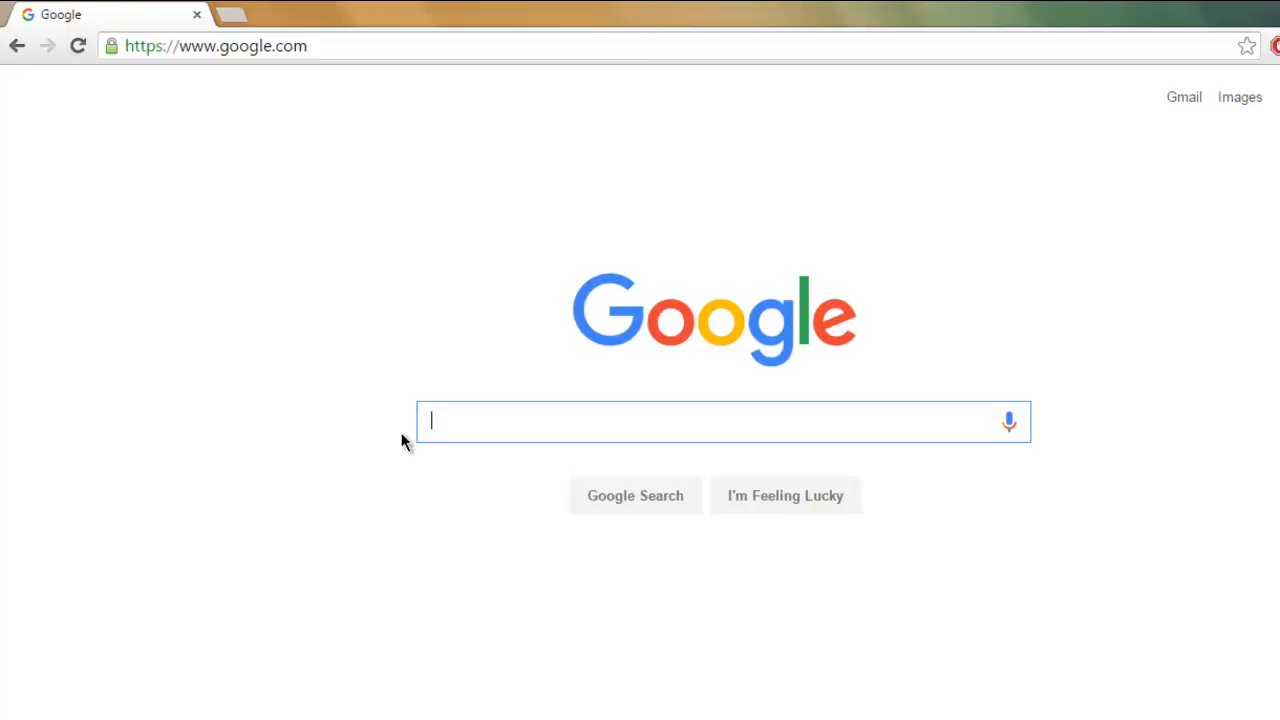
mouse_move(430, 491)
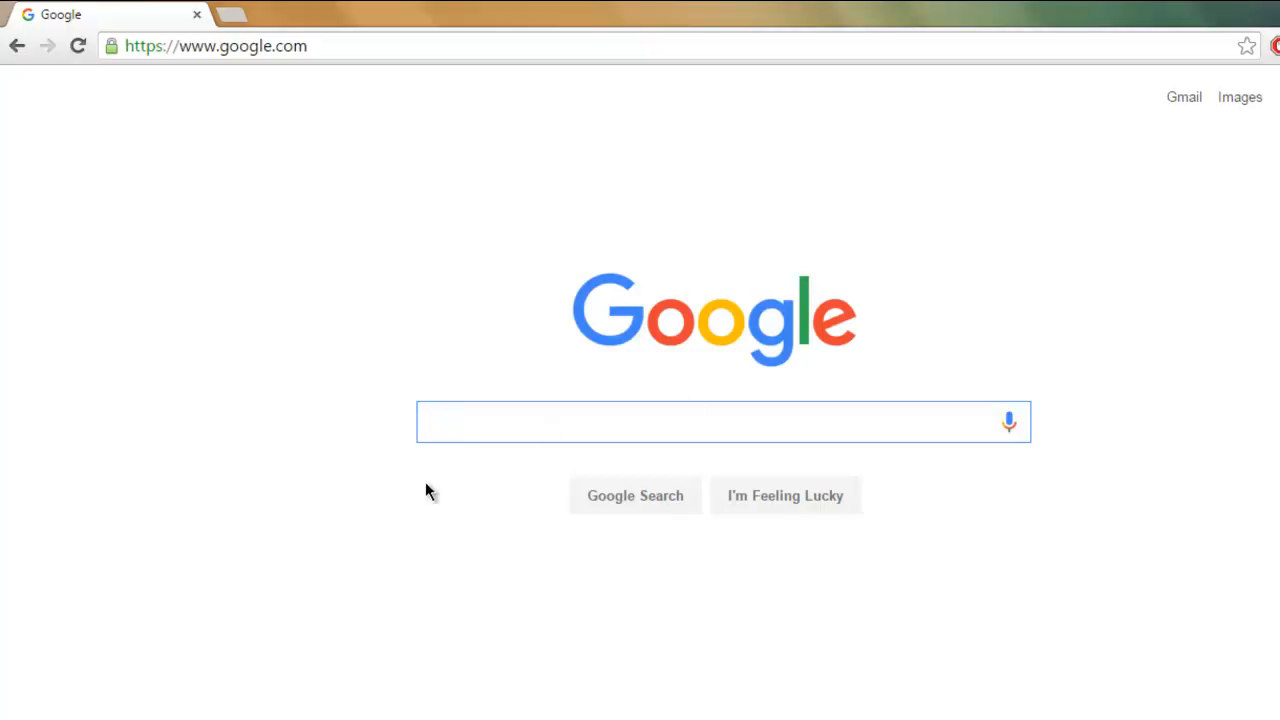
right_click(210, 185)
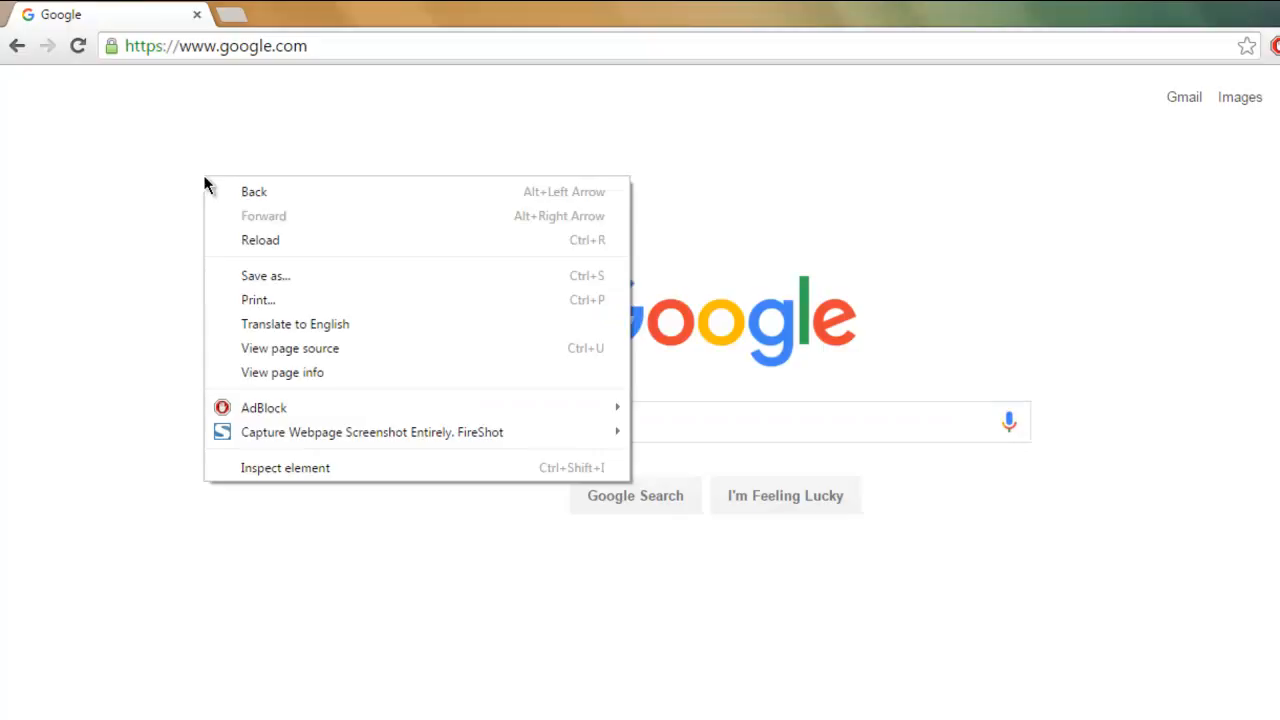
click(238, 432)
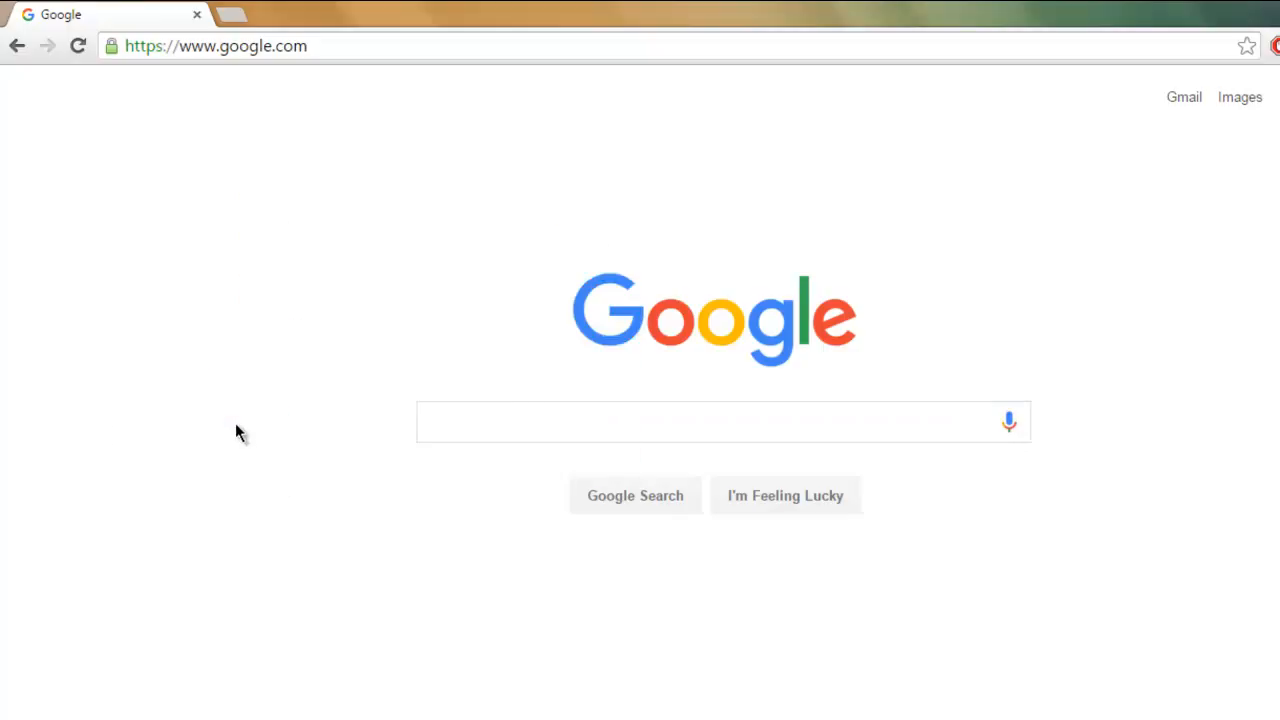
key(F12)
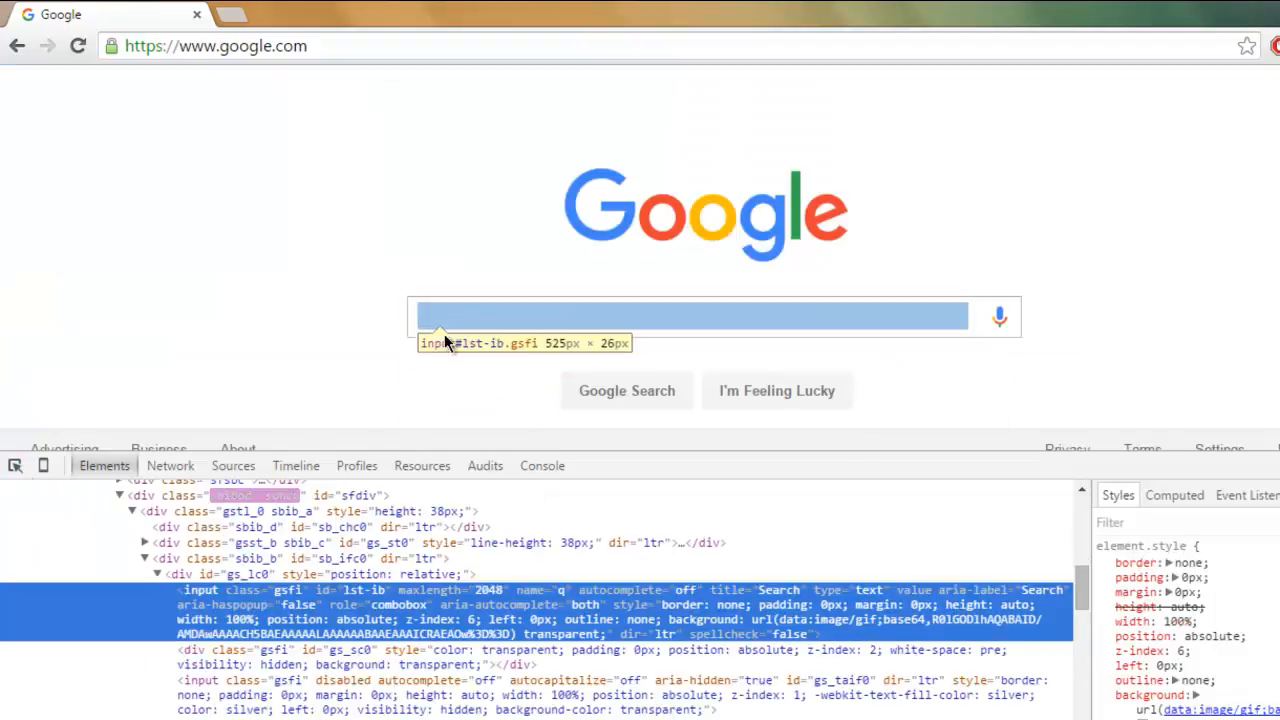
mouse_move(365, 308)
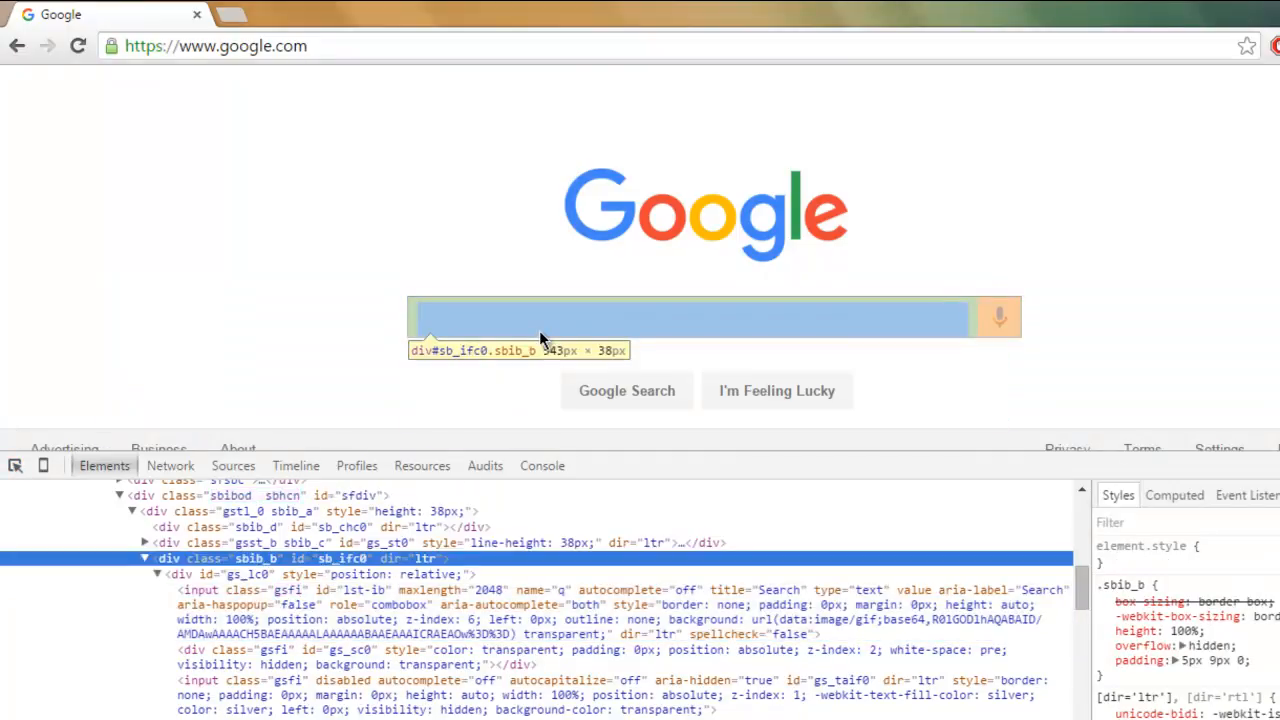
mouse_move(463, 370)
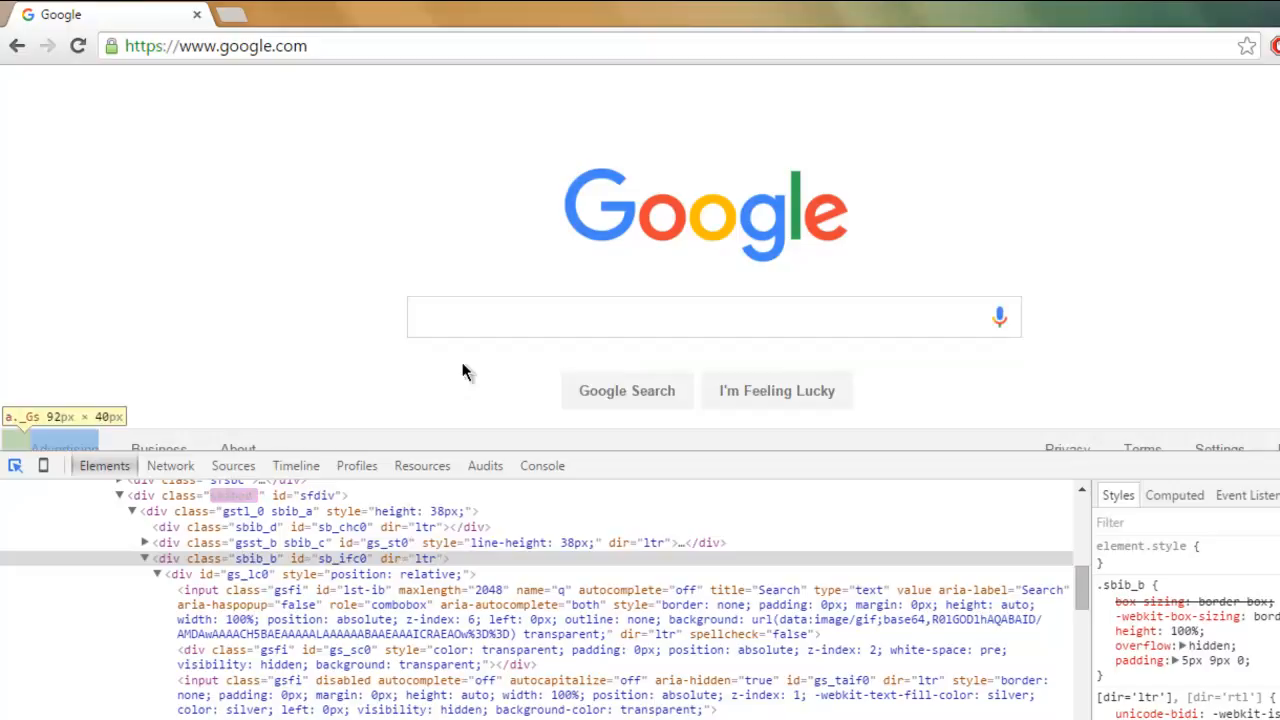
mouse_move(485, 337)
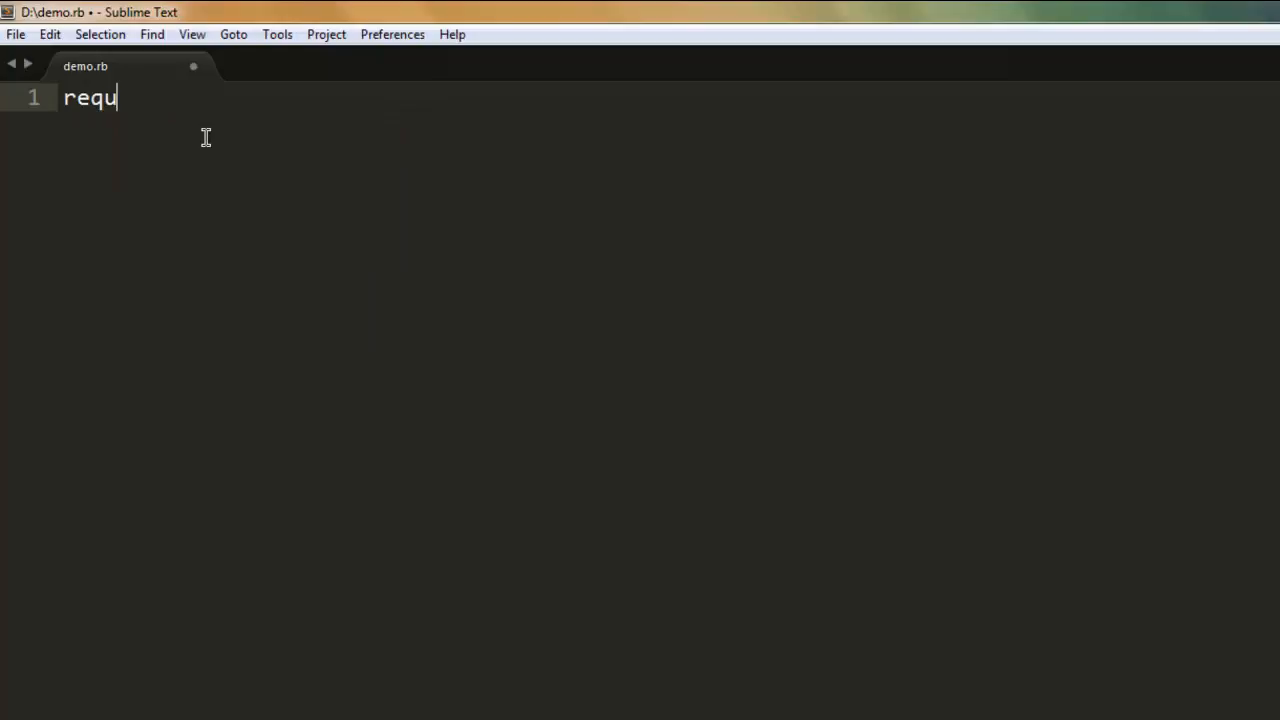
Type require 'watir-webdriver' at the top of demo.rb and begin a browser assignment.
text(ire)
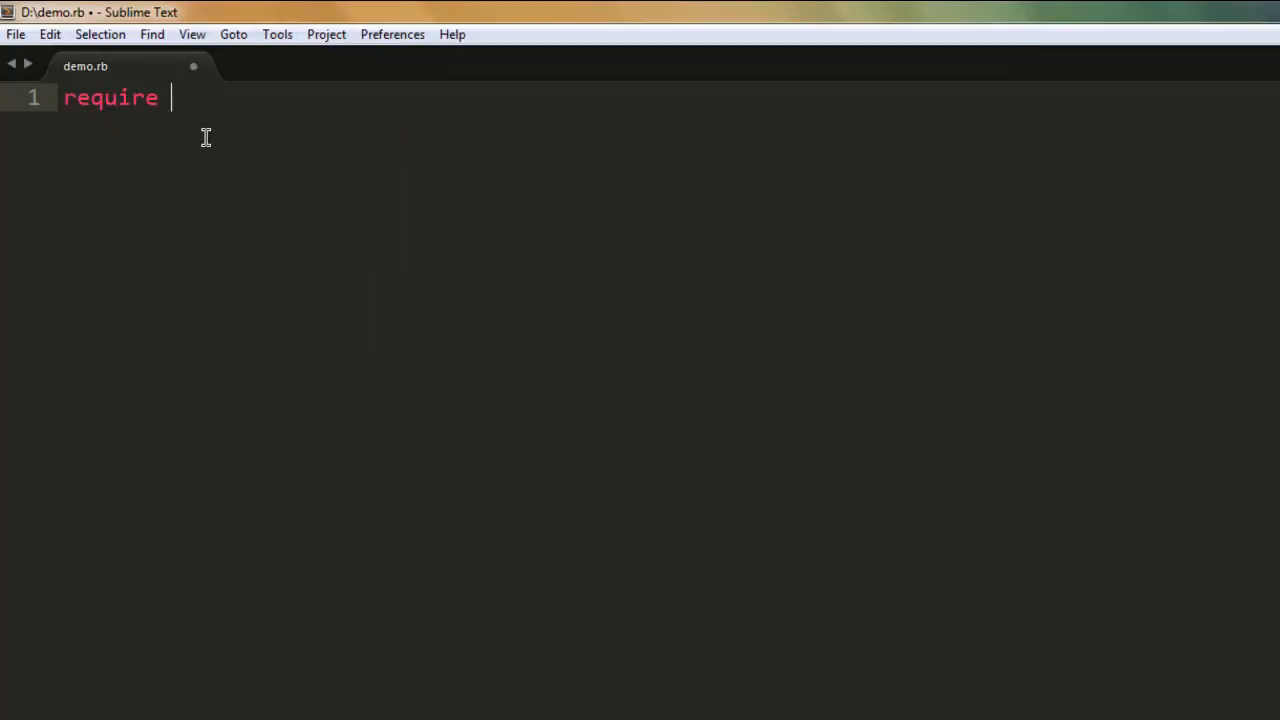
text('watir')
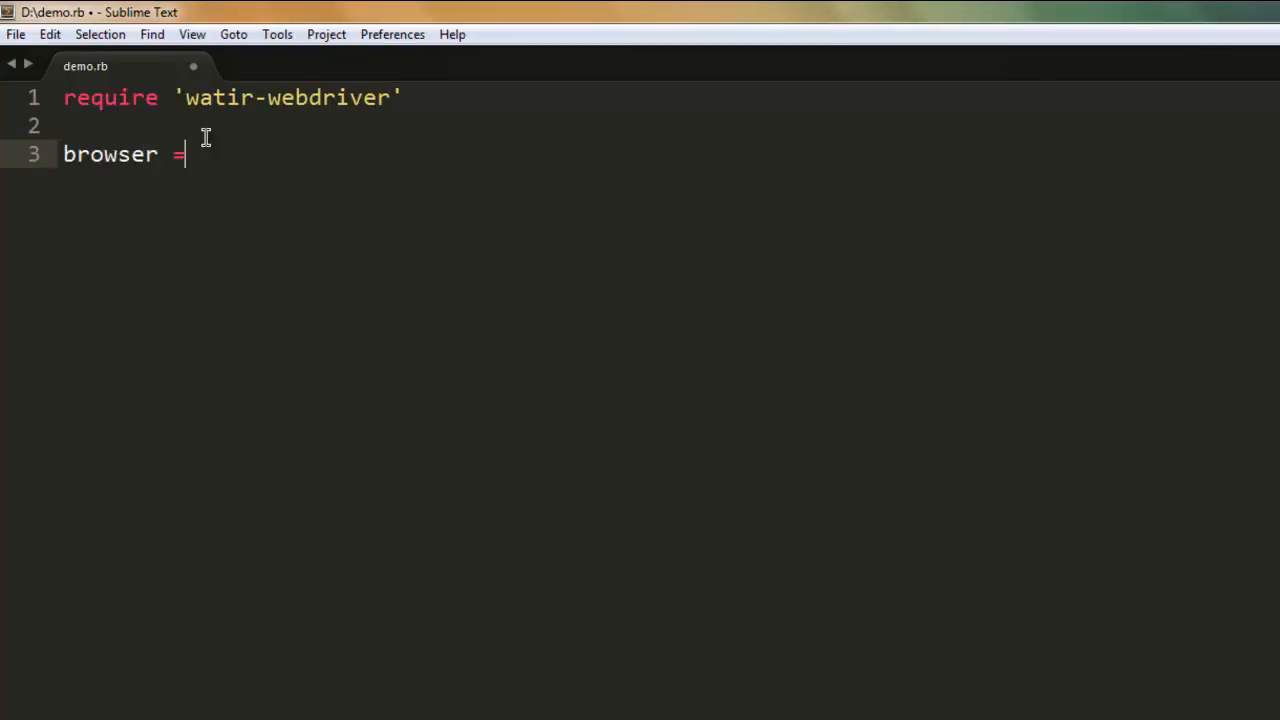
Complete line 3 as browser = Watir::Browser.new, save, and start a new browser line.
text(browser)
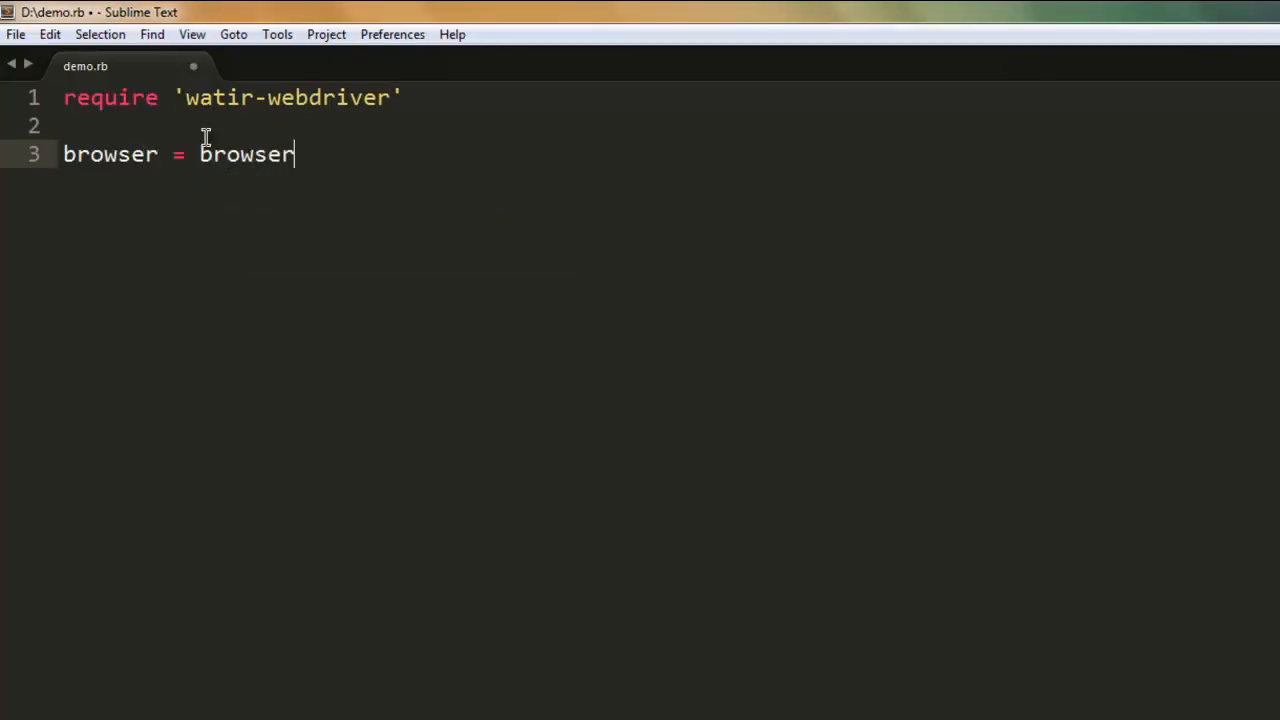
text(Wa)
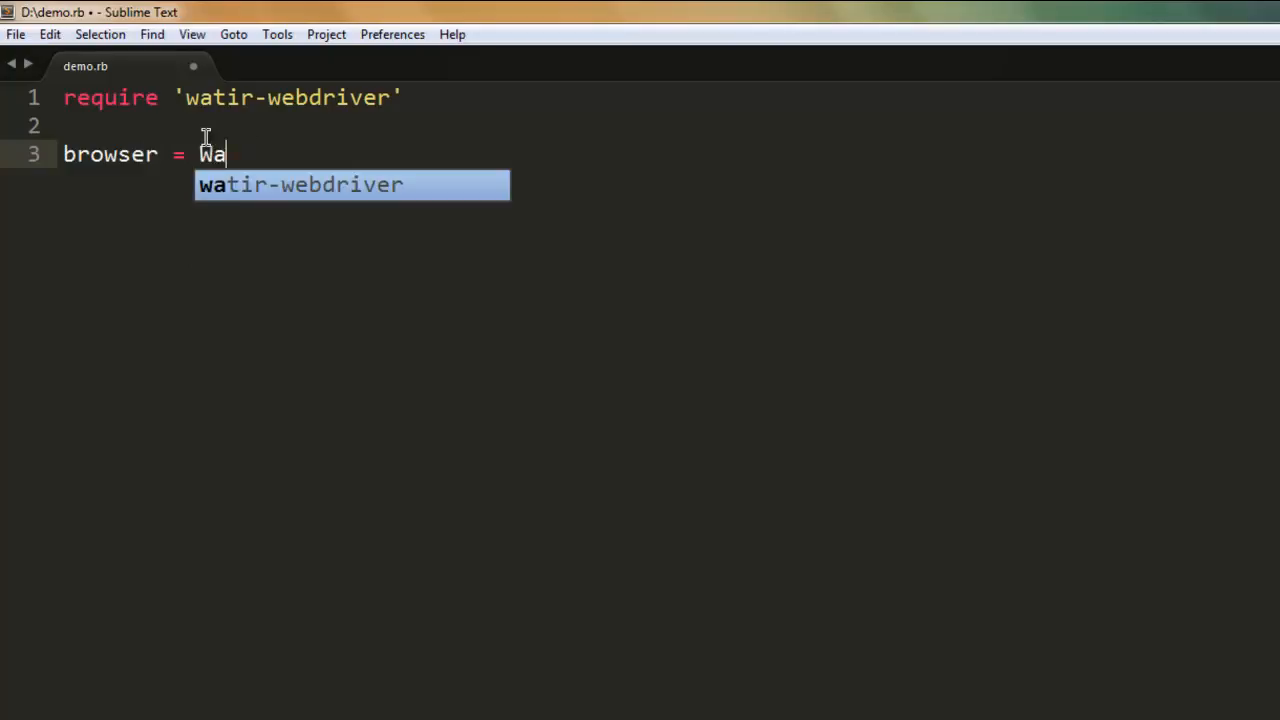
text(tir)
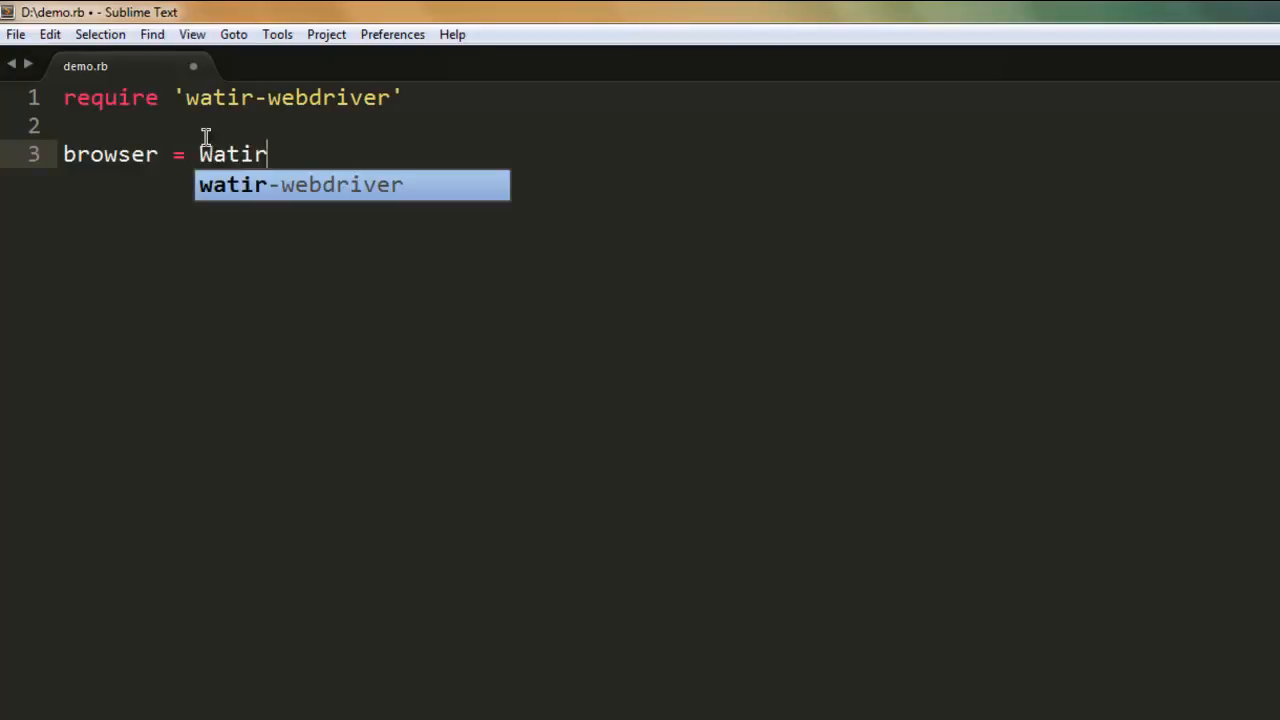
text(::Br)
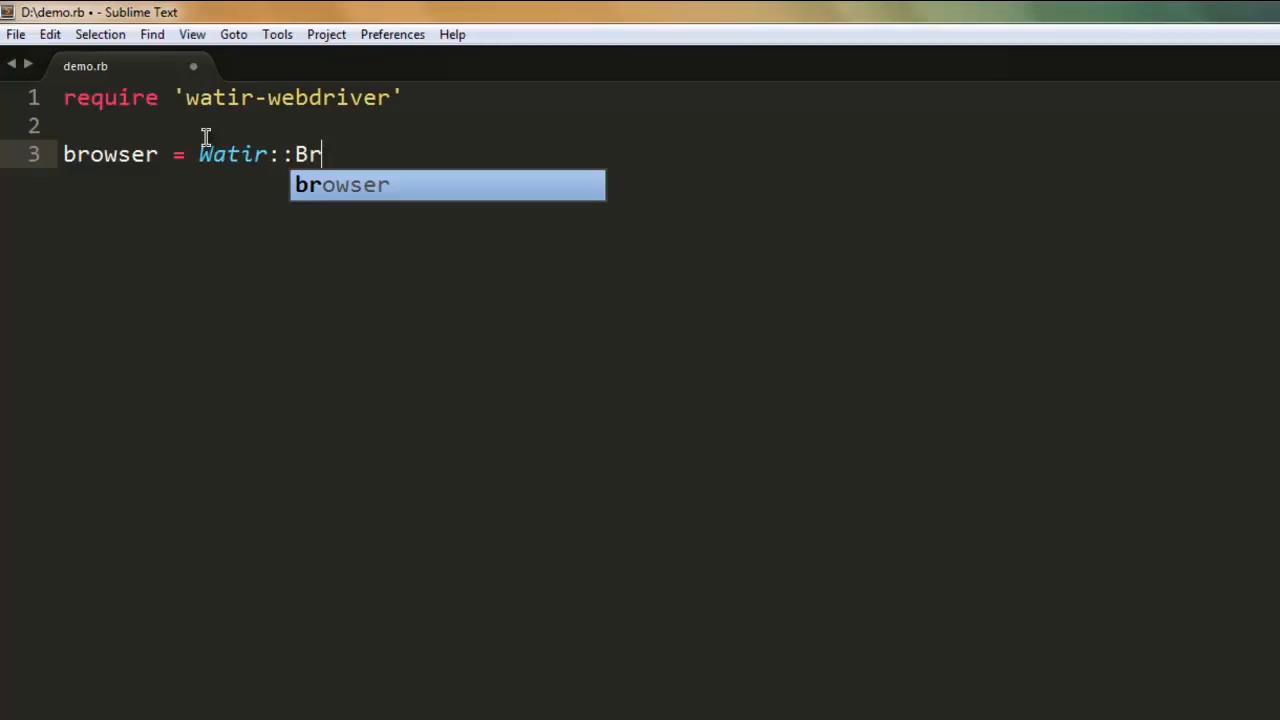
text(owser)
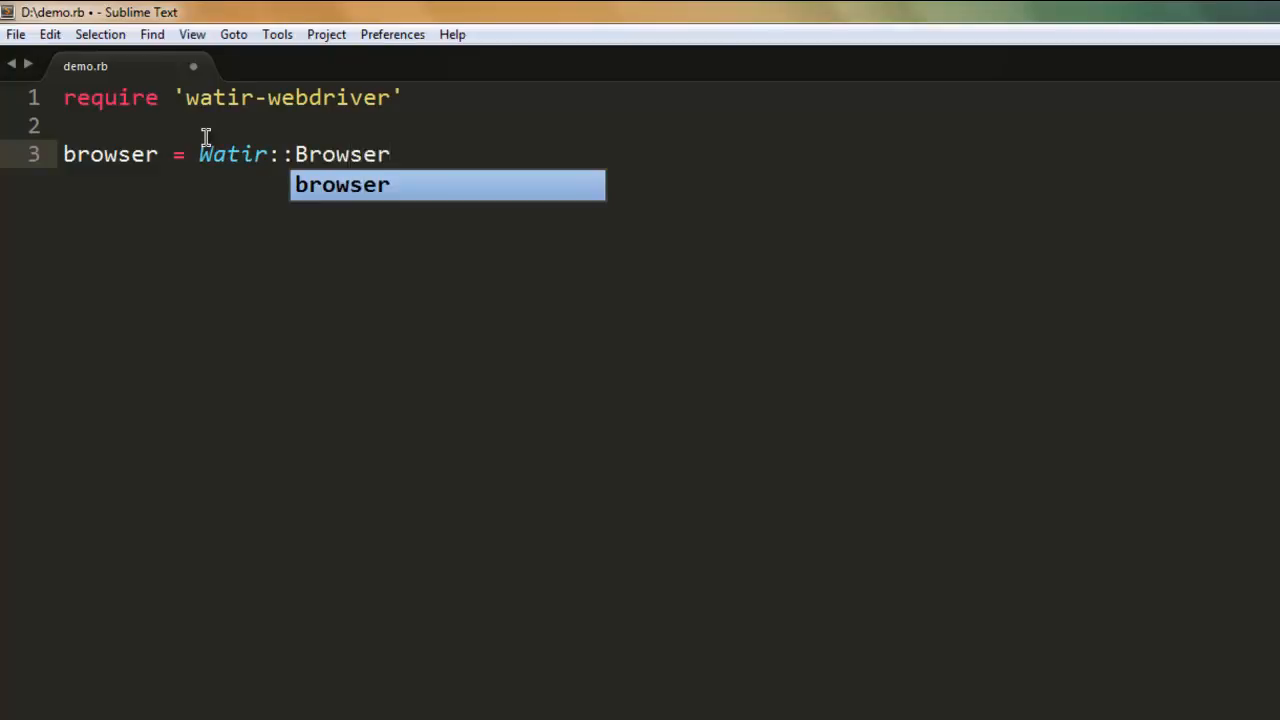
key(escape)
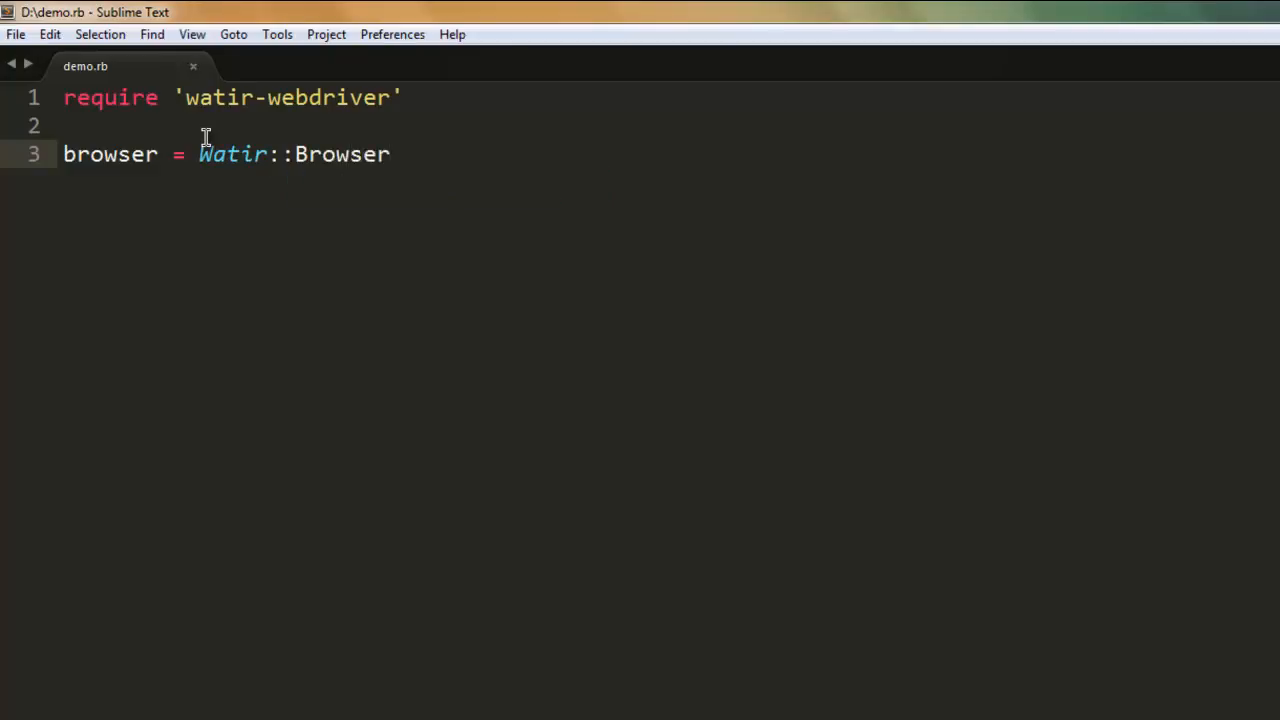
text(.new)
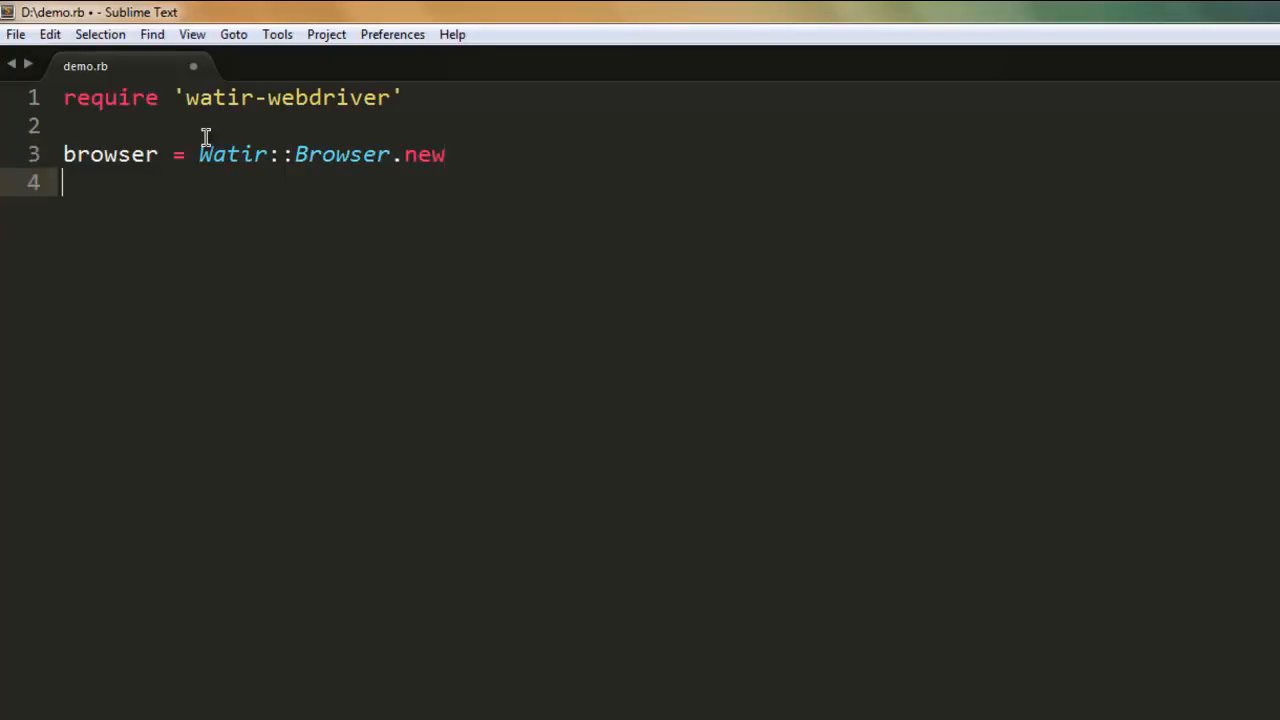
text(browser)
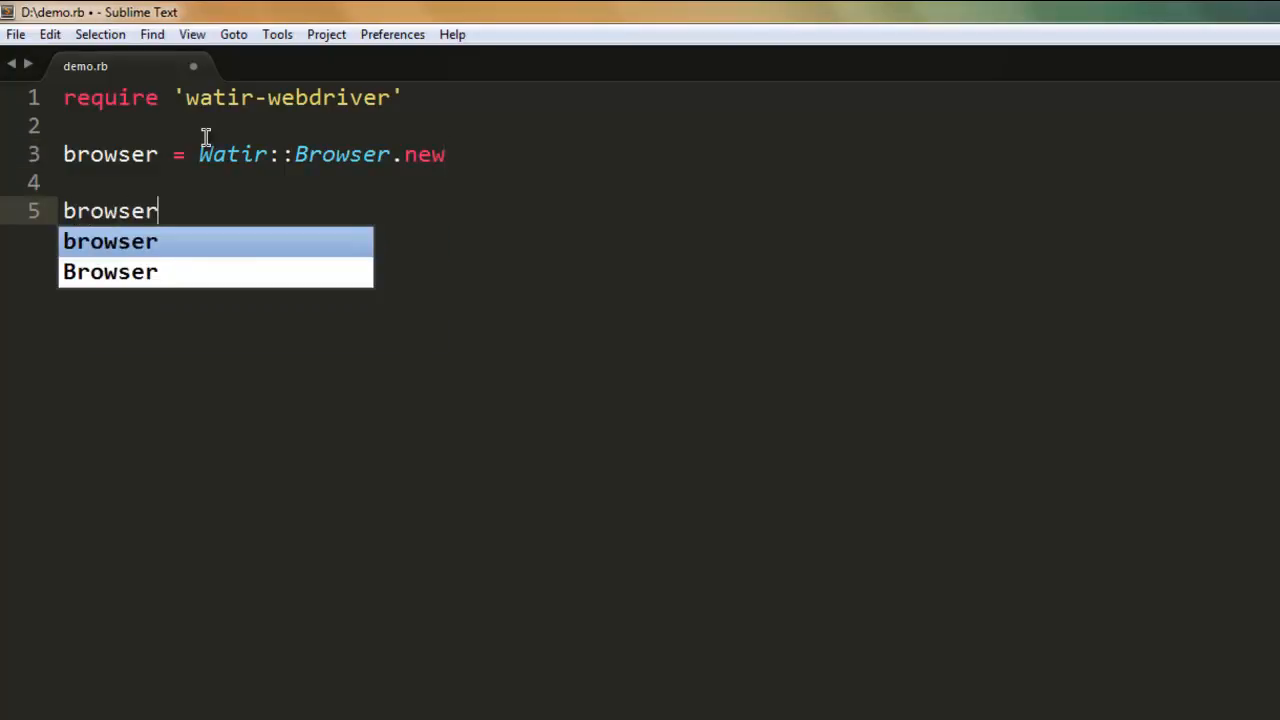
text(.goto)
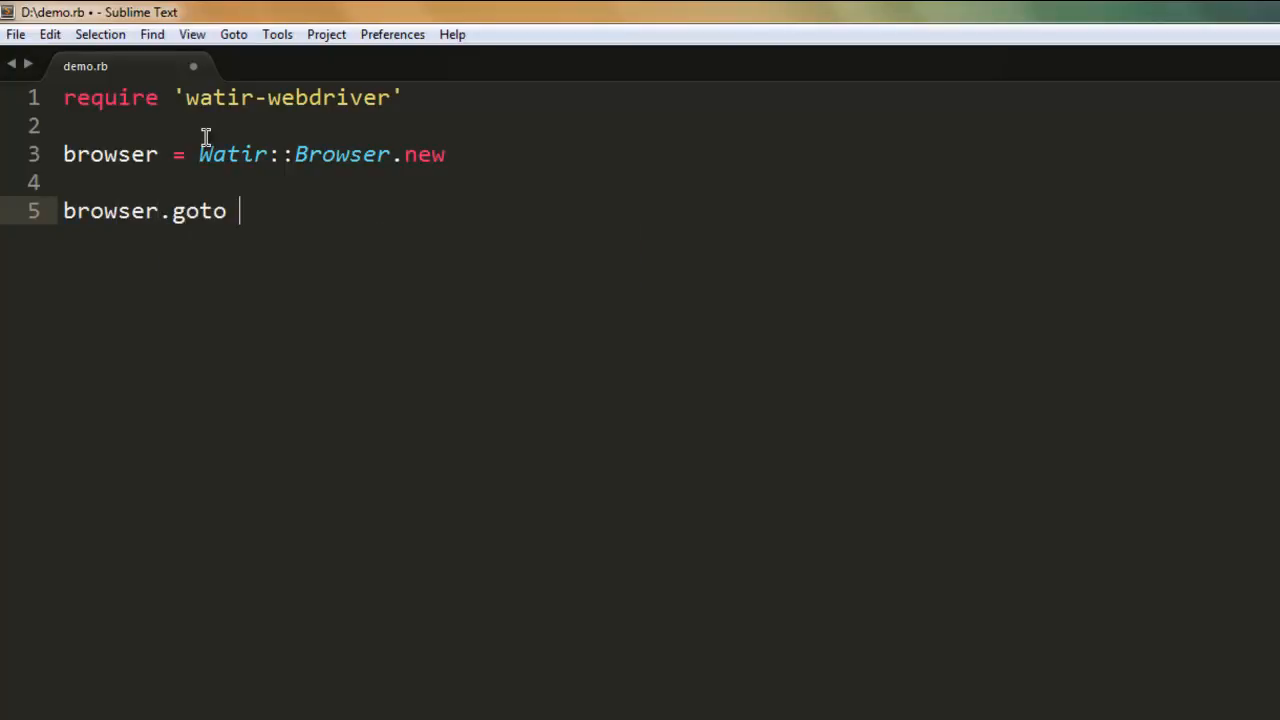
text('http://)
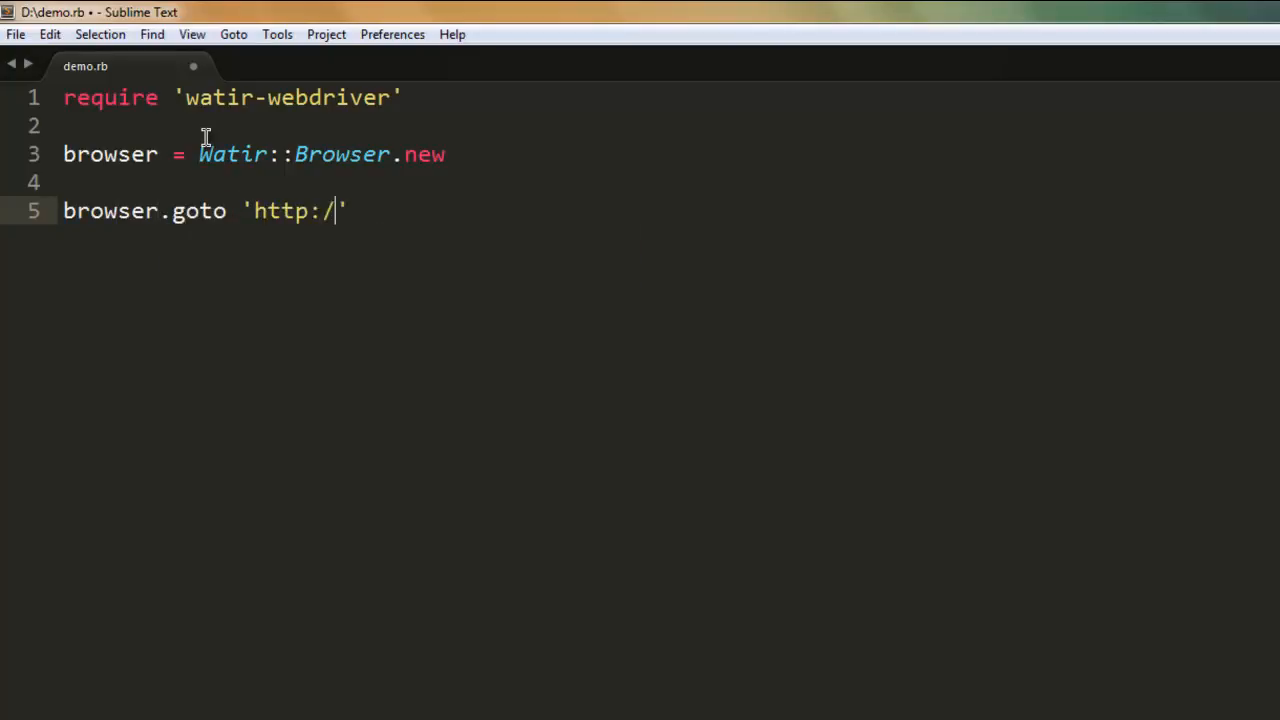
text(/google.com)
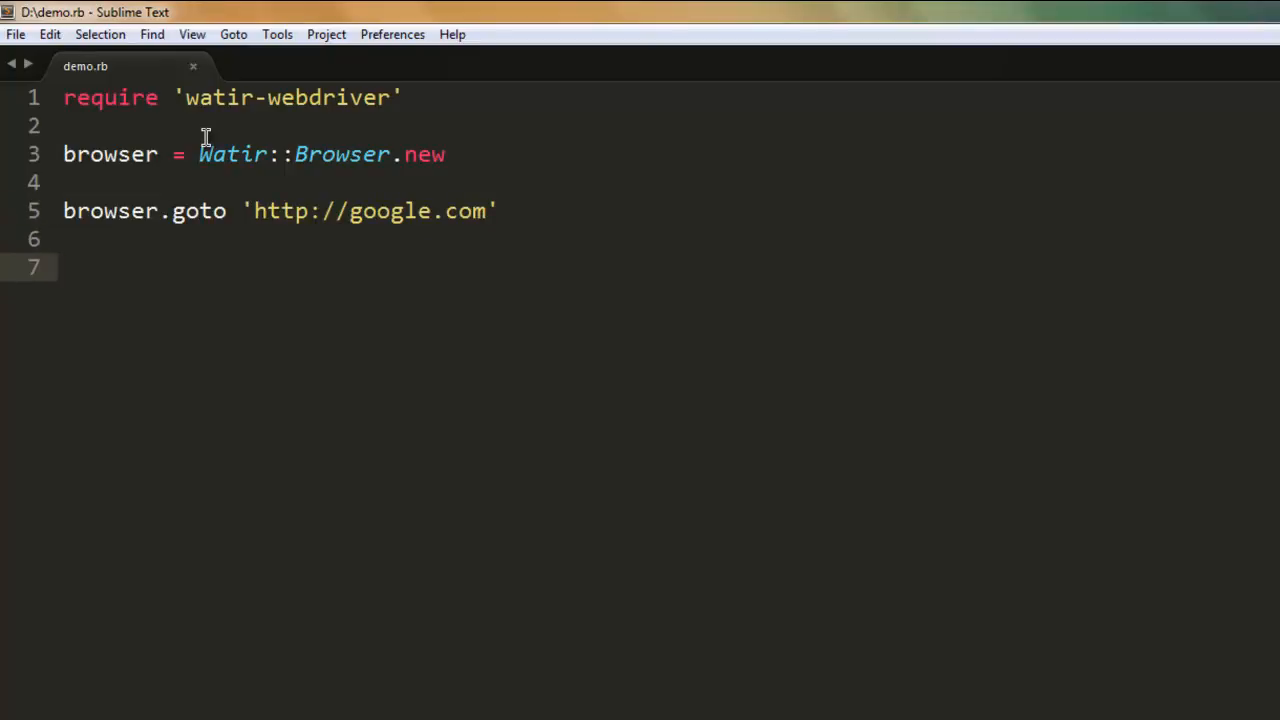
Add tex = browser.text_field :id => 'lst-ib' to store the Google search field.
text(tex =)
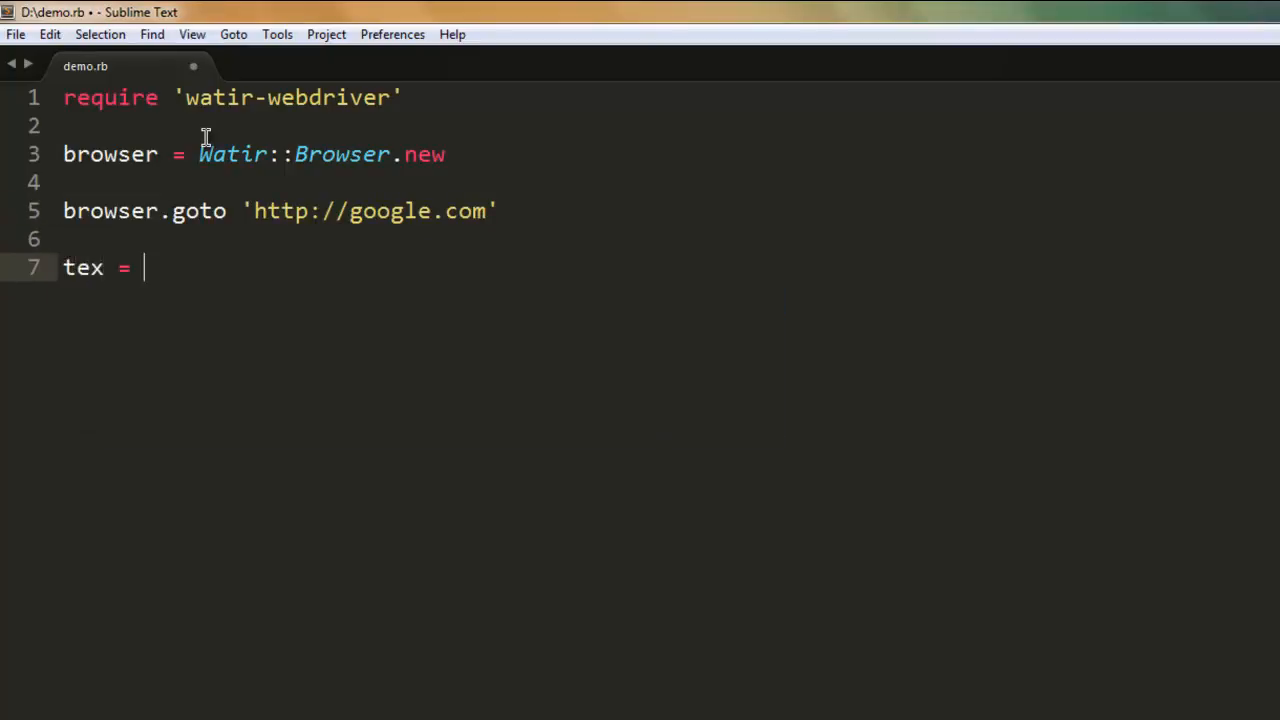
text(browser.)
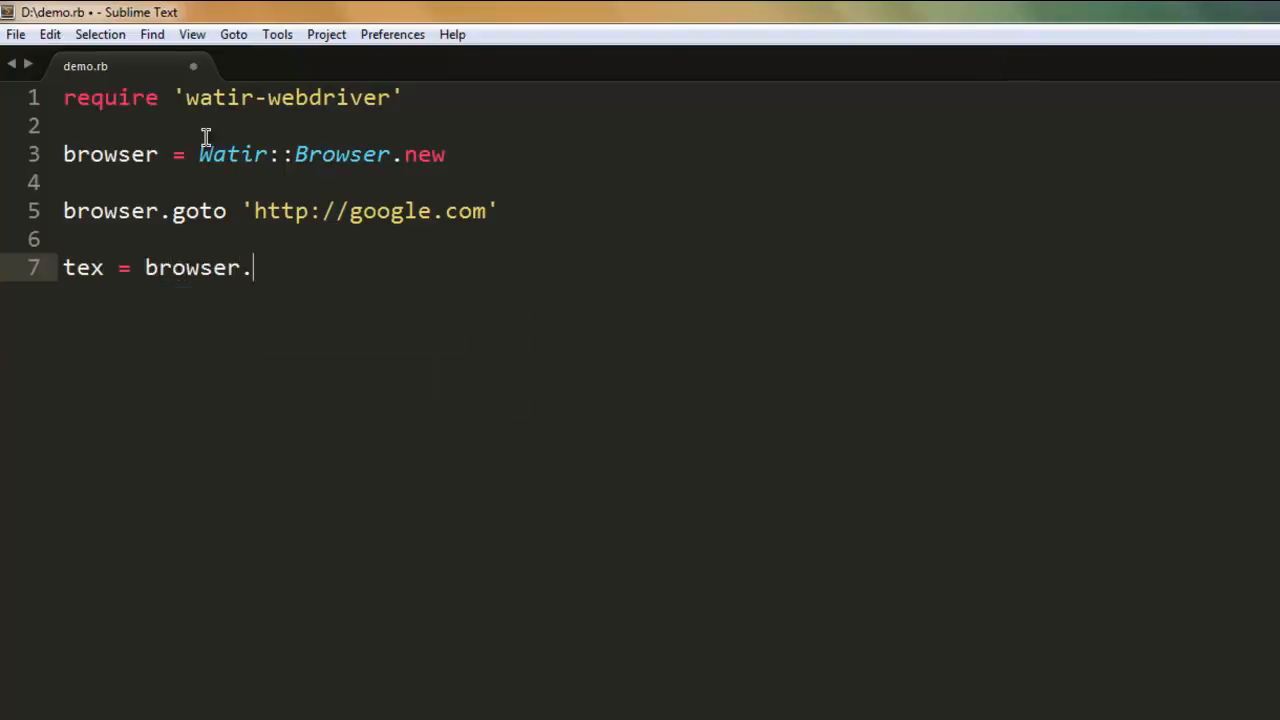
text(text_f)
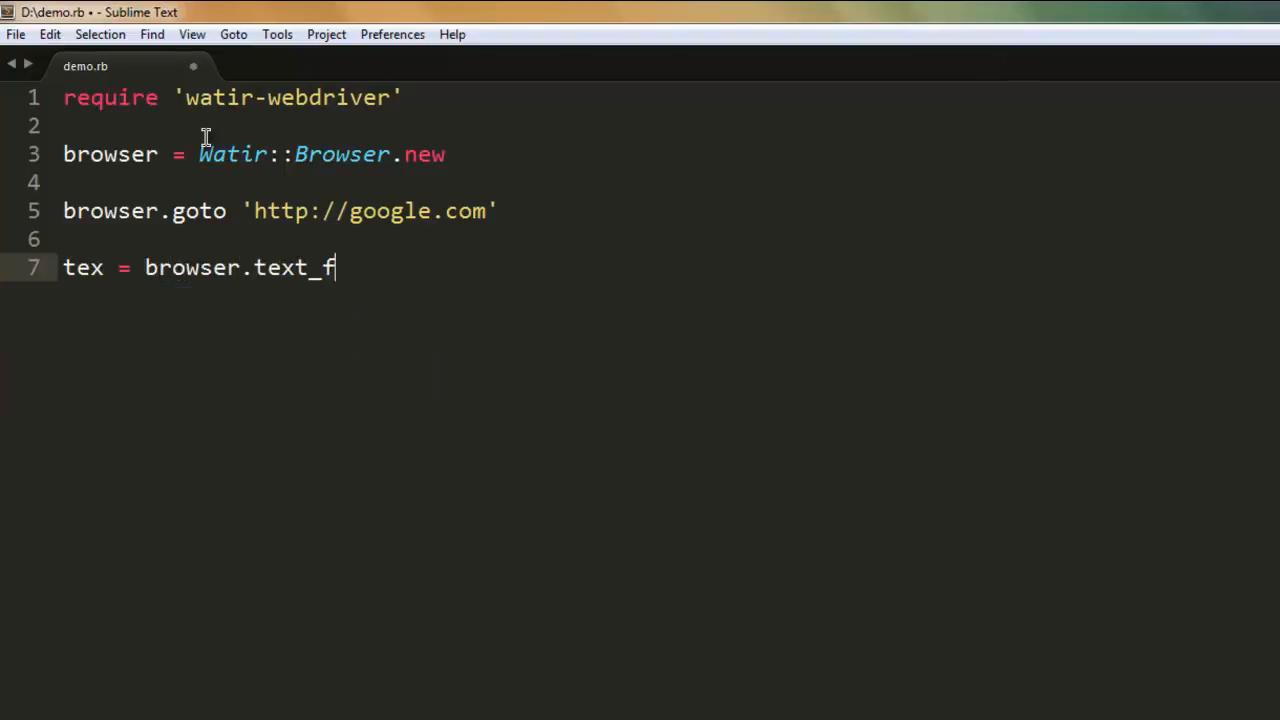
text(ield)
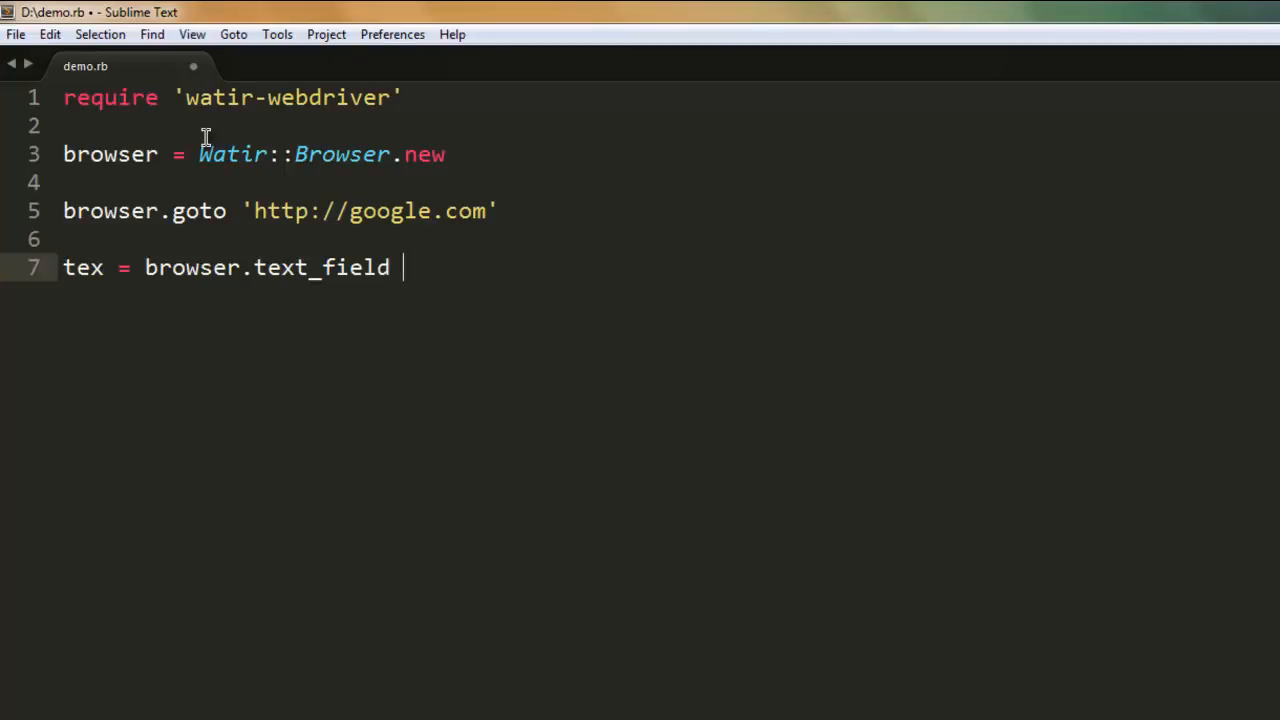
text(:id)
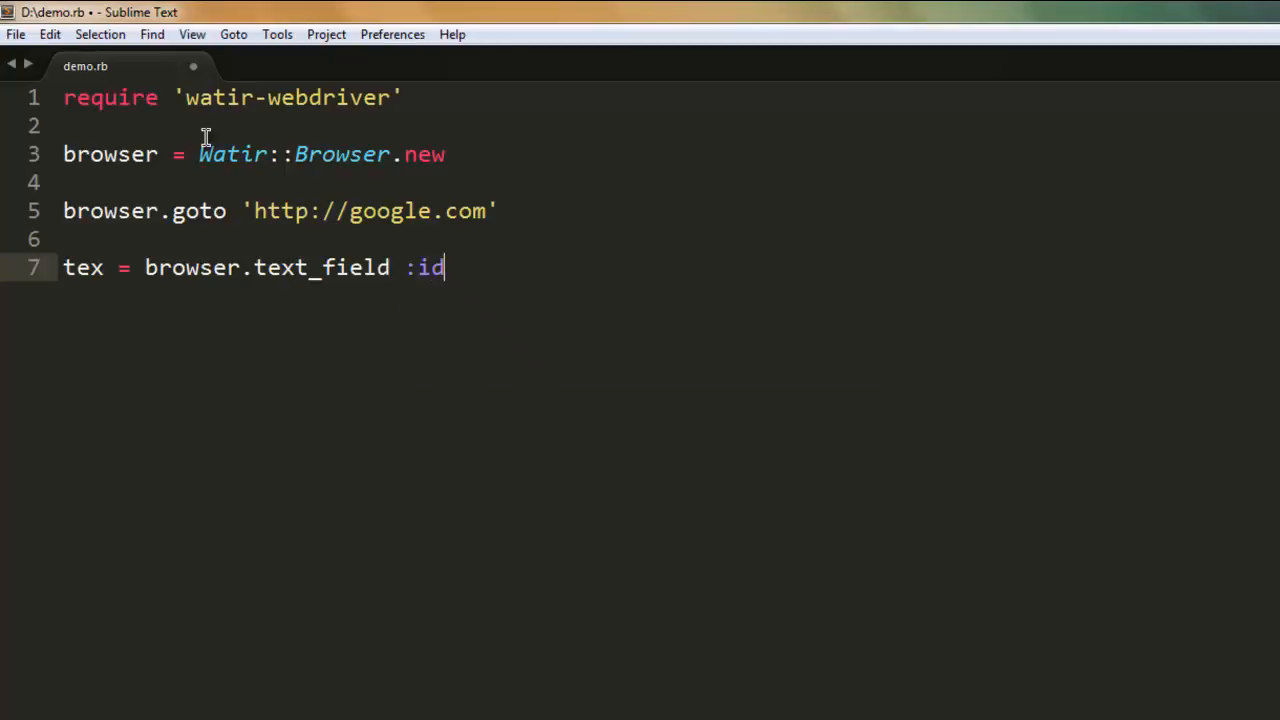
text(=> '')
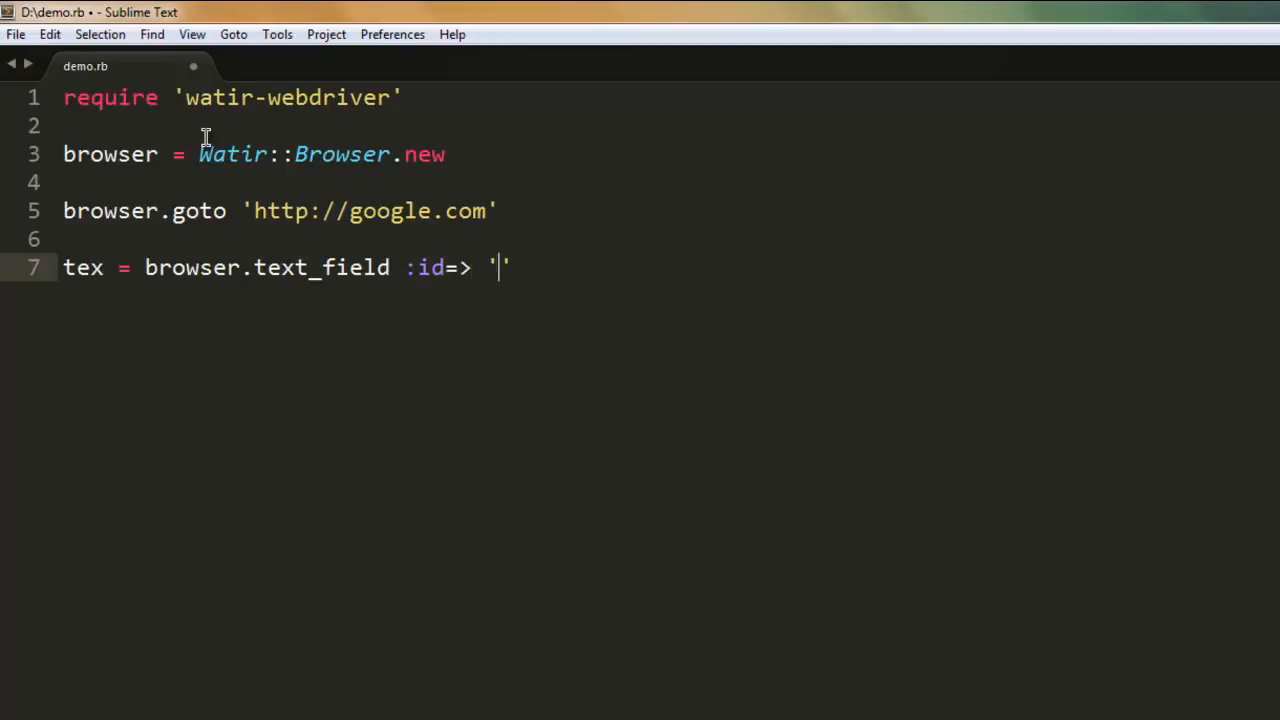
text(lst-)
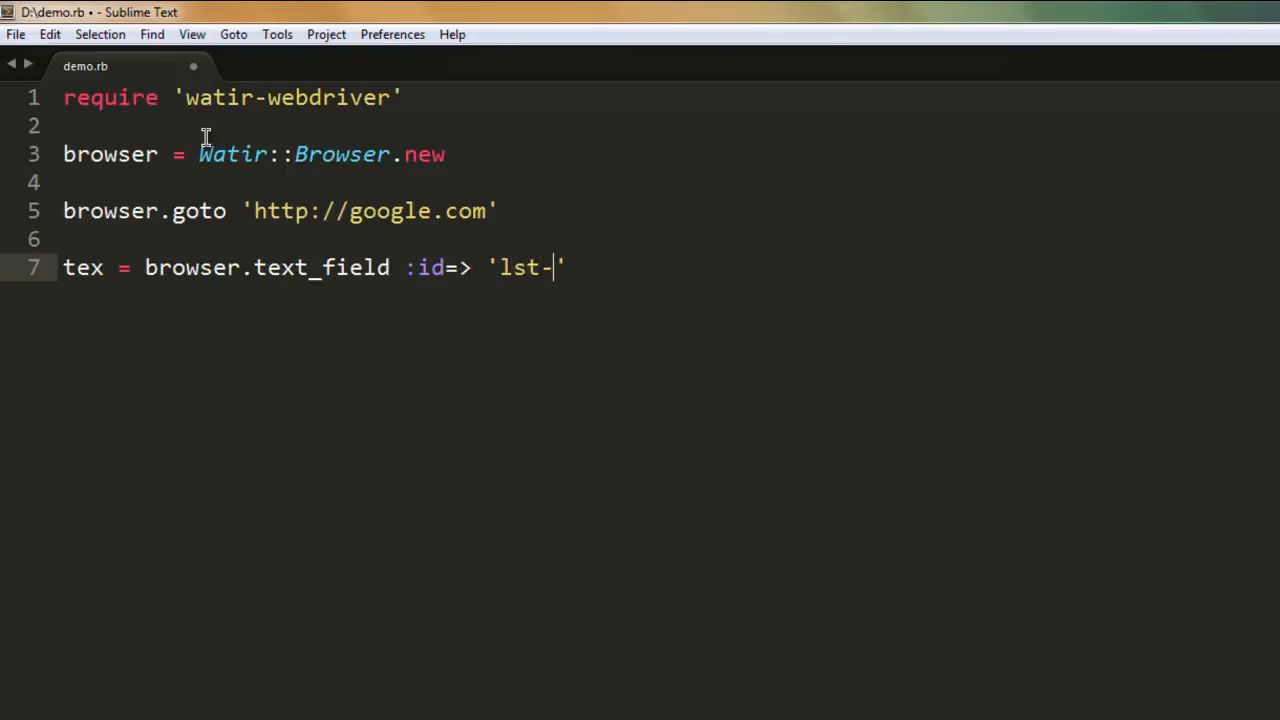
text(ib)
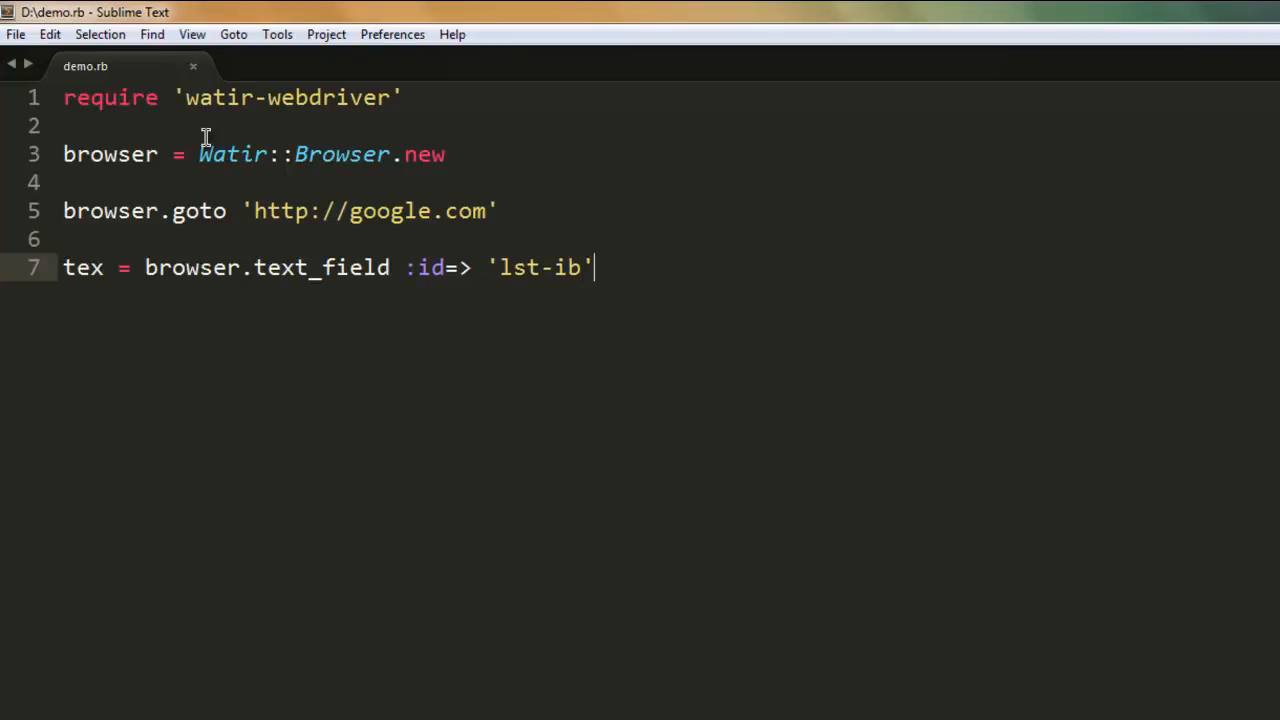
text(tex.exist)
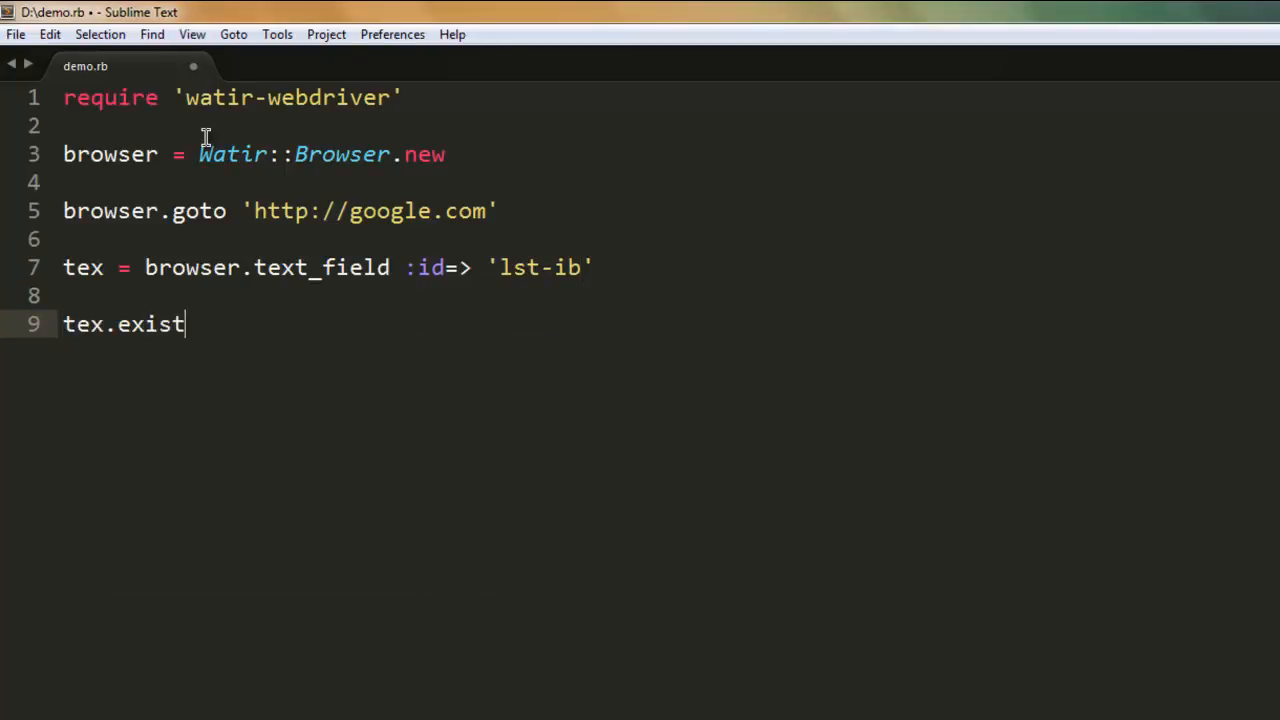
Add tex.exist? and tex.set 'Watir or Selenium' lines to demo.rb and save.
text(?)
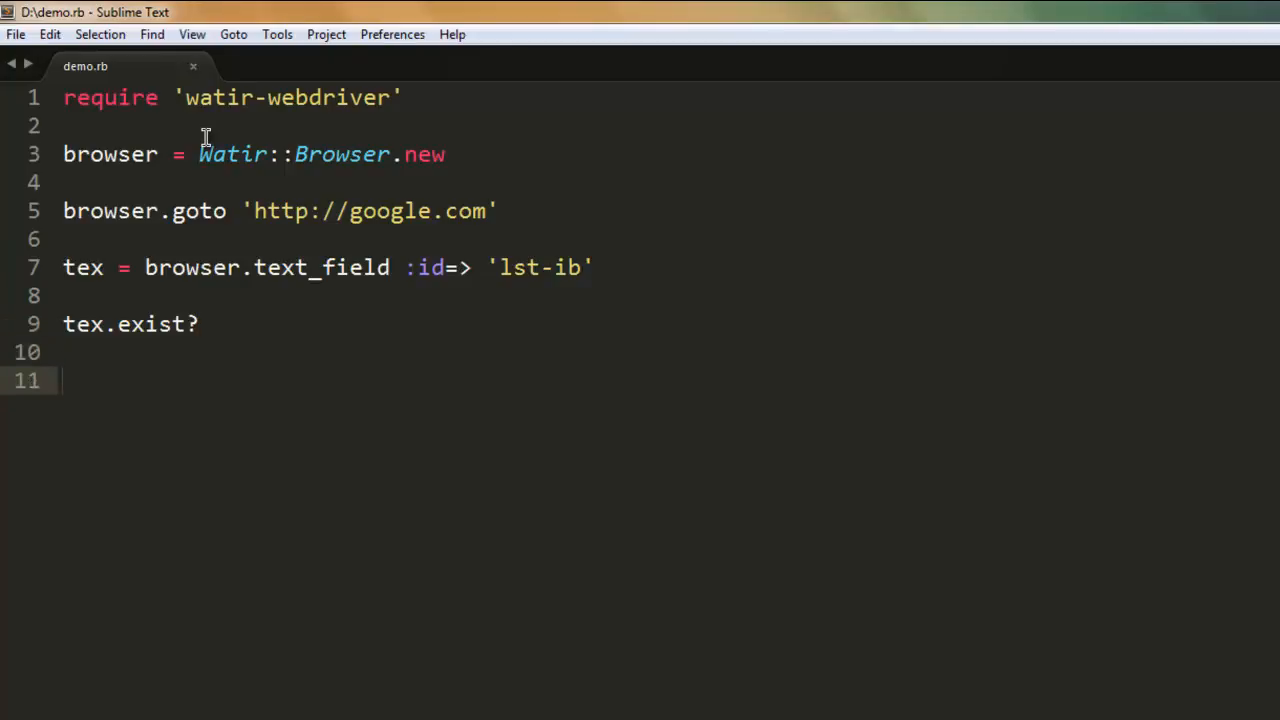
text(tex.)
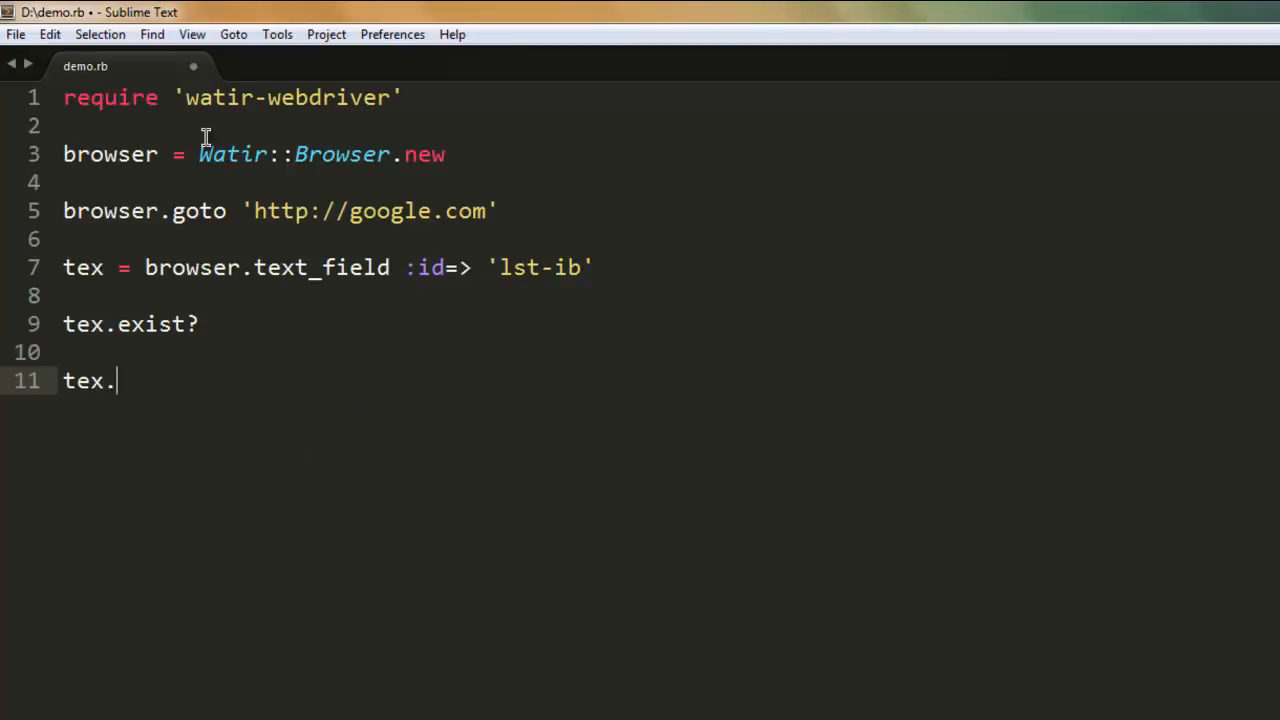
text(set '')
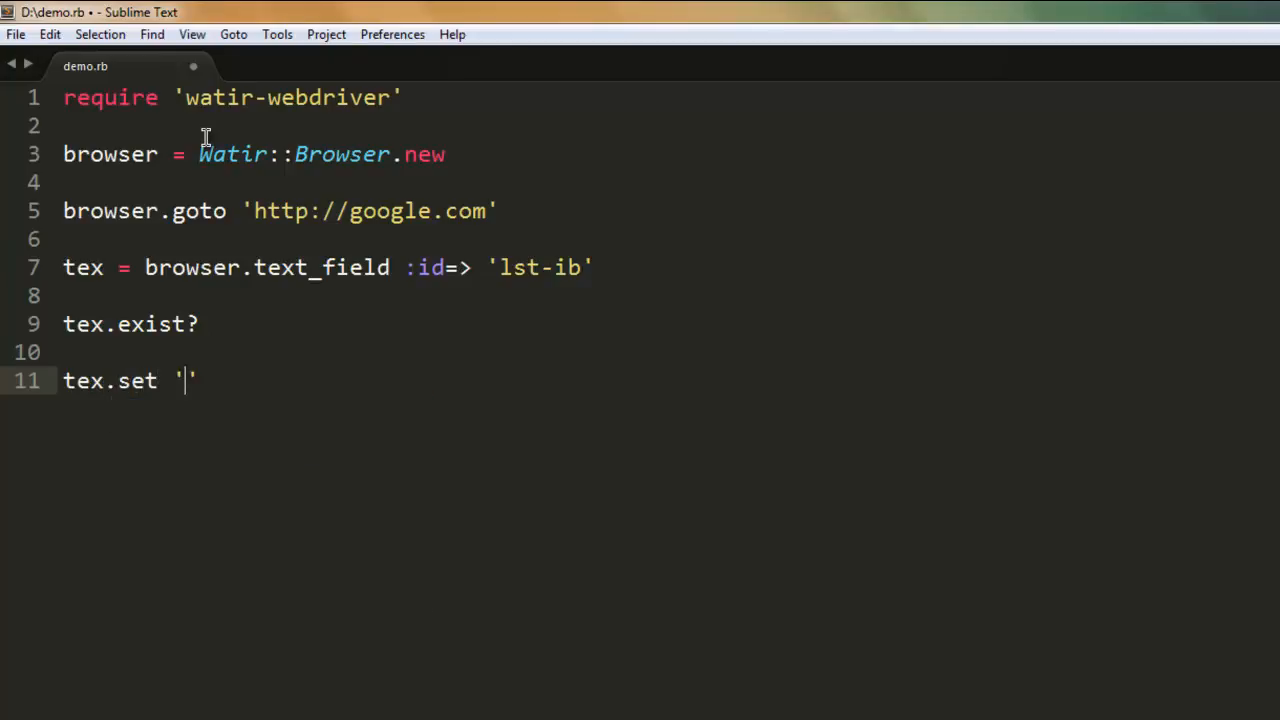
text(Watir or)
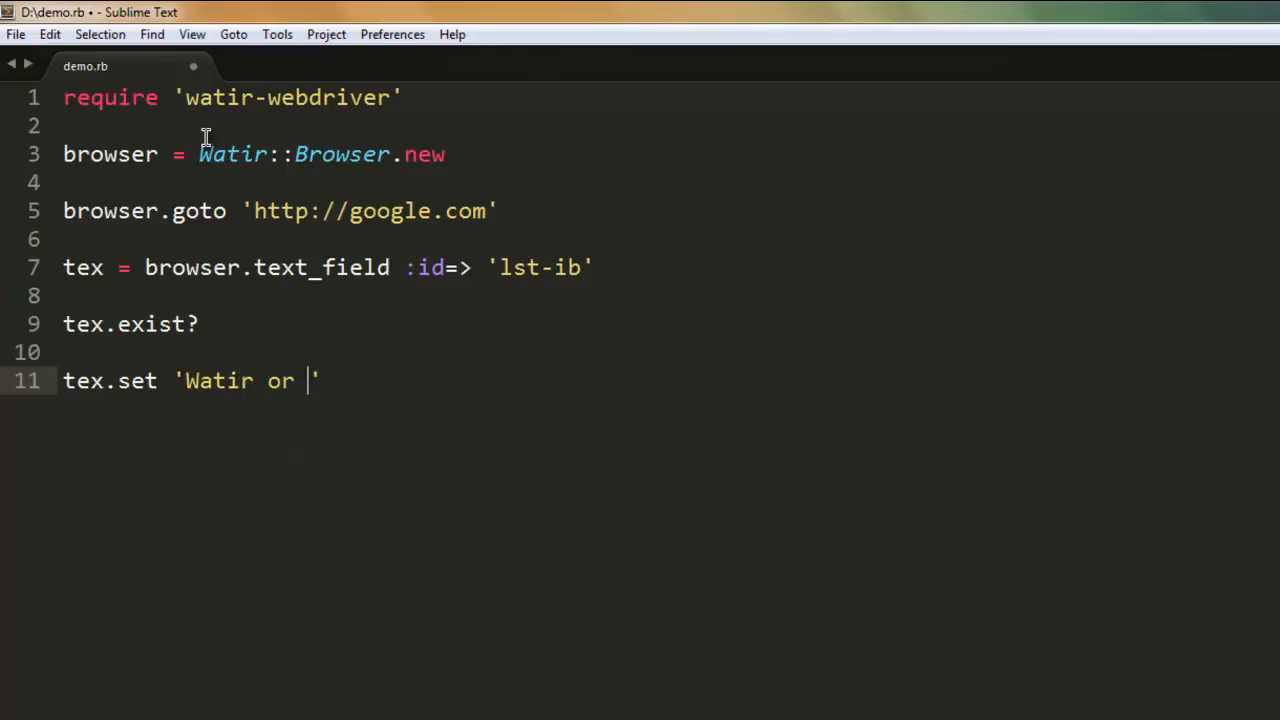
text(Selenium)
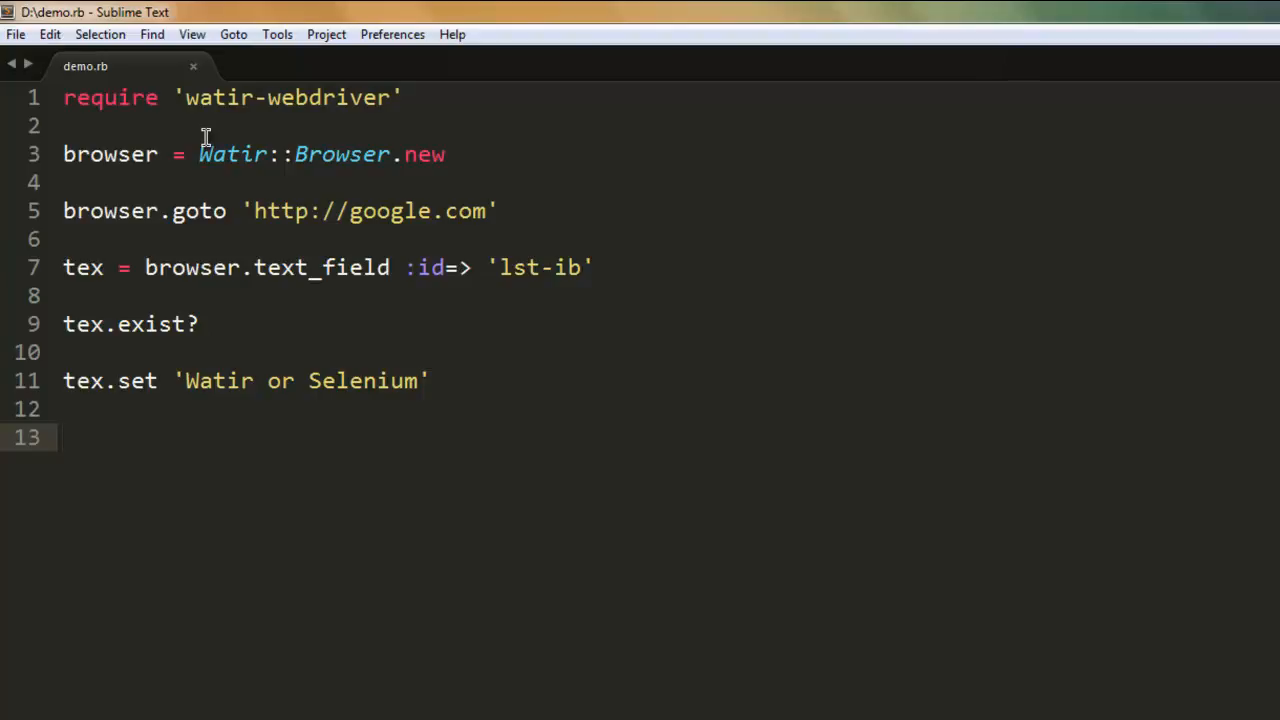
text(tex)
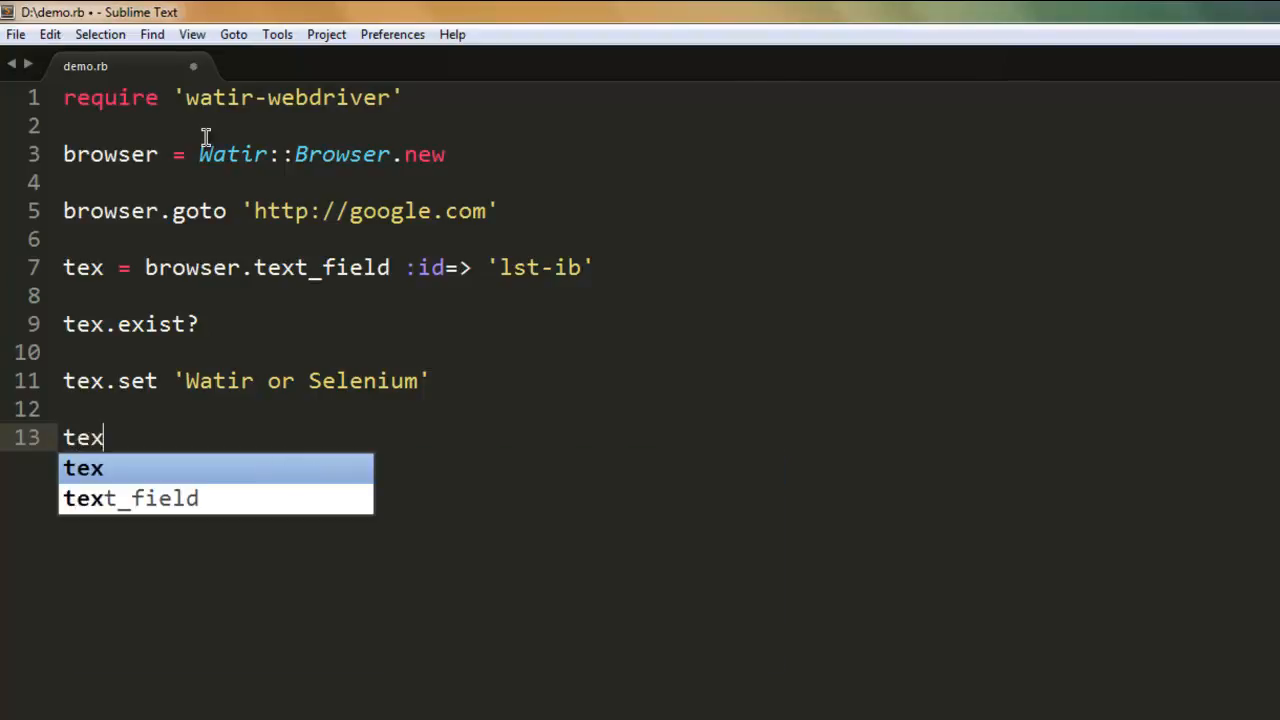
Write line 13 as puts tex.value to print the field's value.
text(.val)
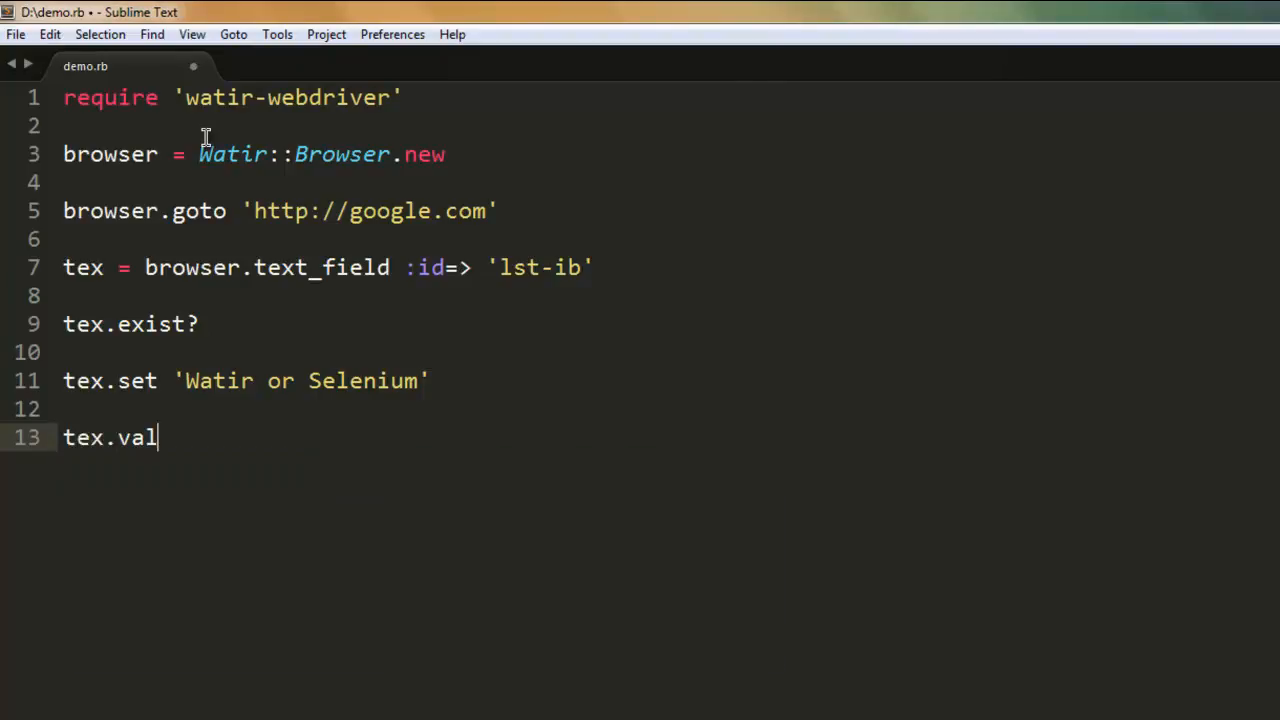
text(ue)
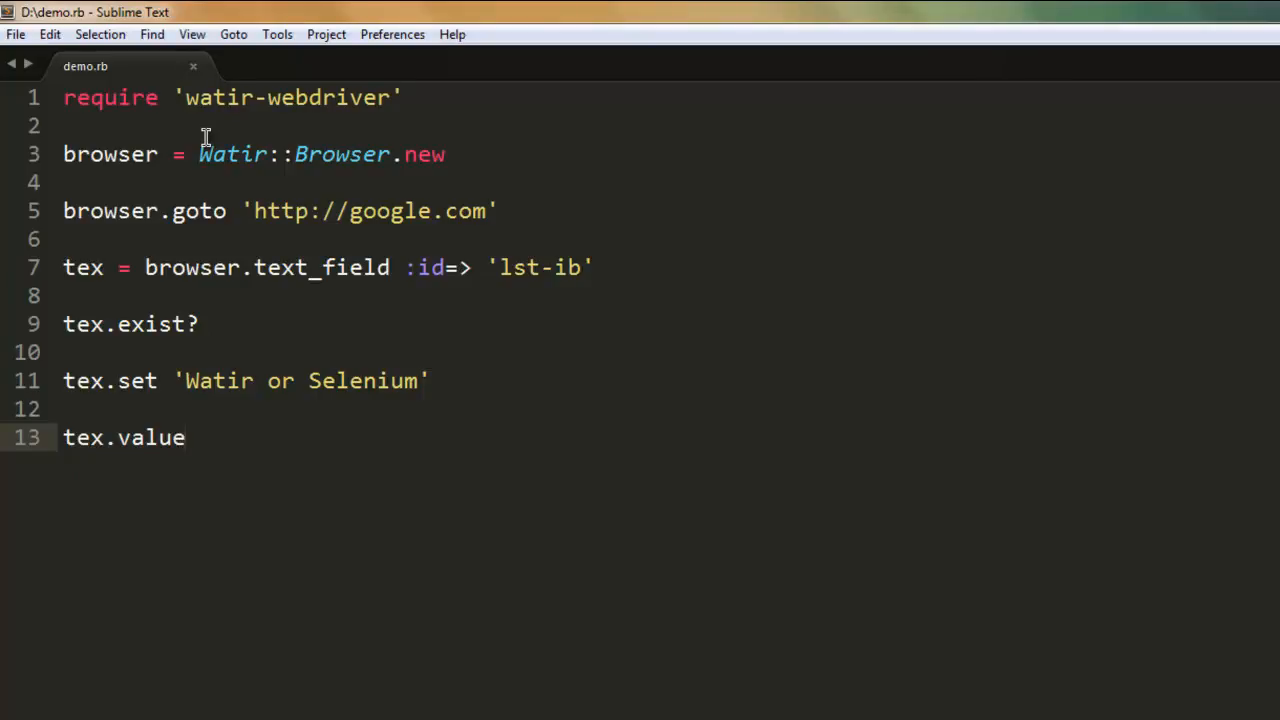
click(184, 437)
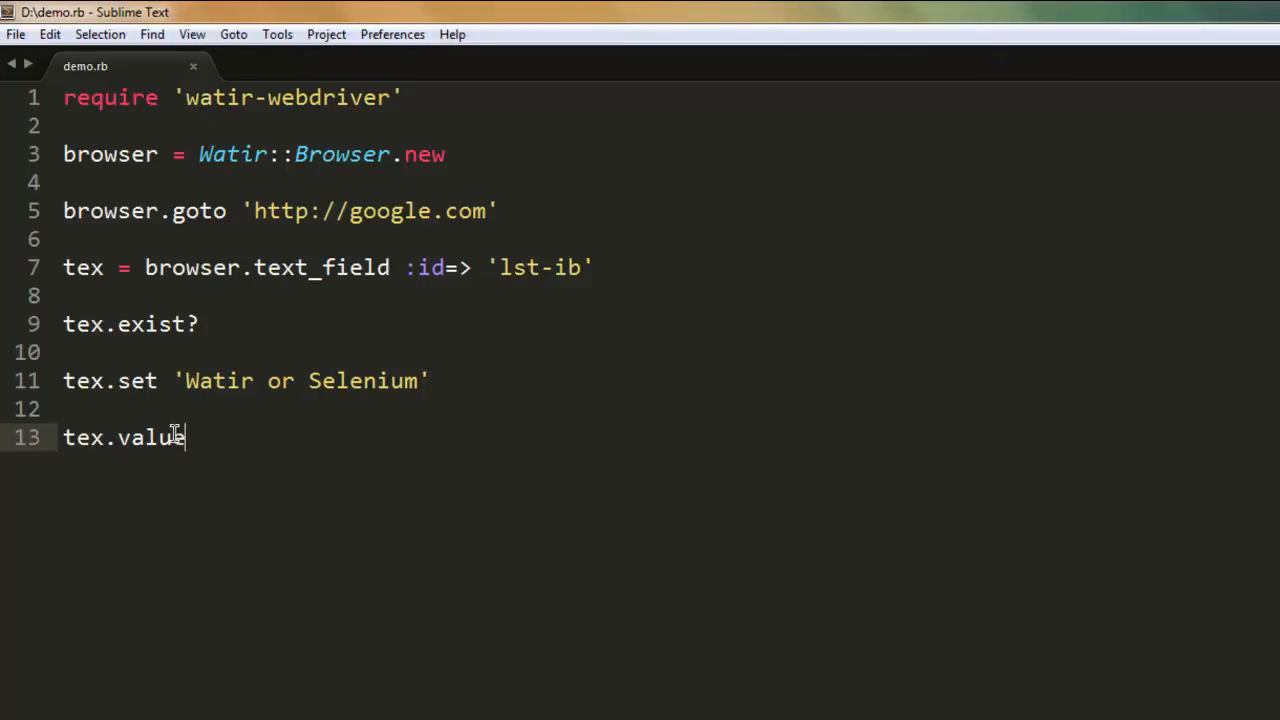
text(p)
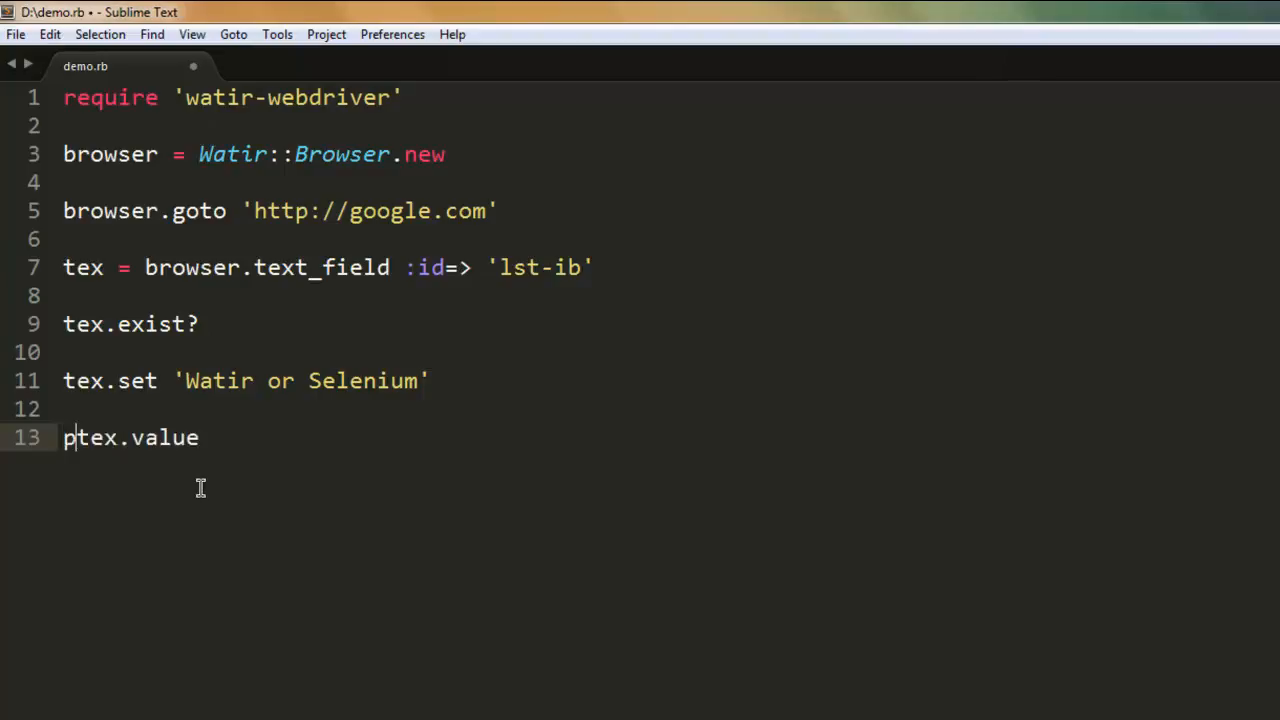
text(uts)
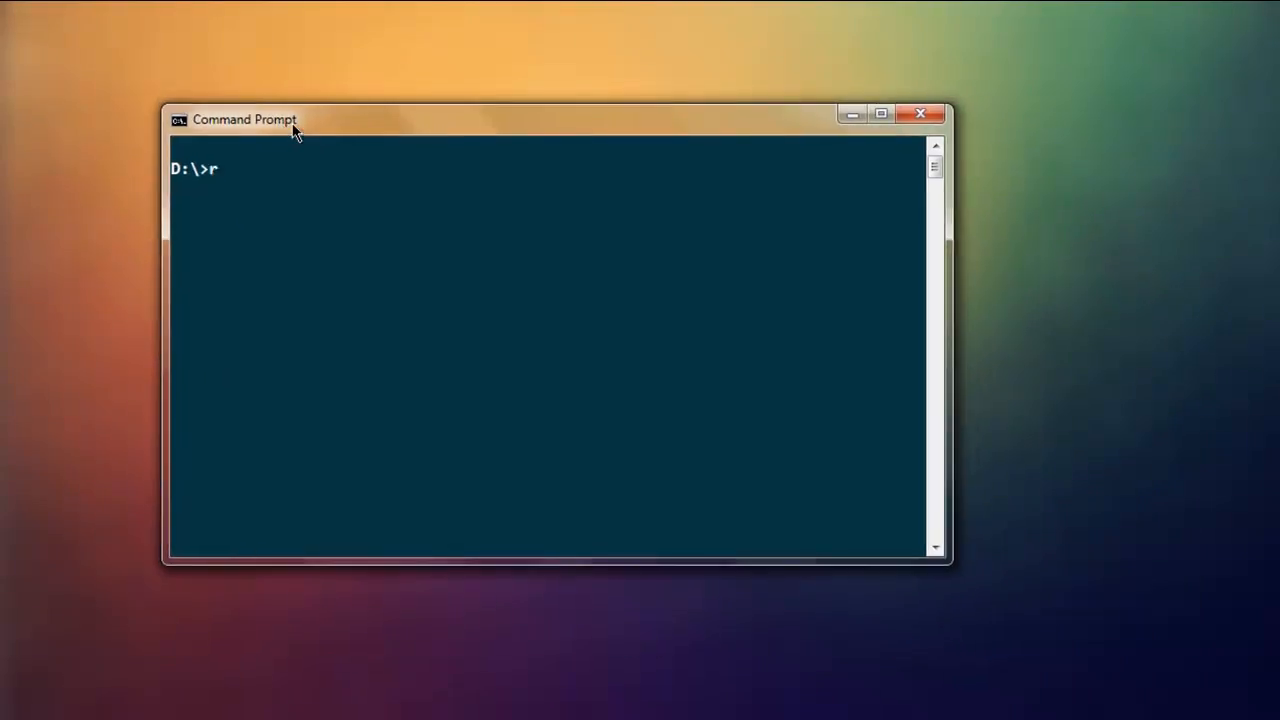
Run ruby demo.rb from the D:\ Command Prompt.
text(uby demo.r)
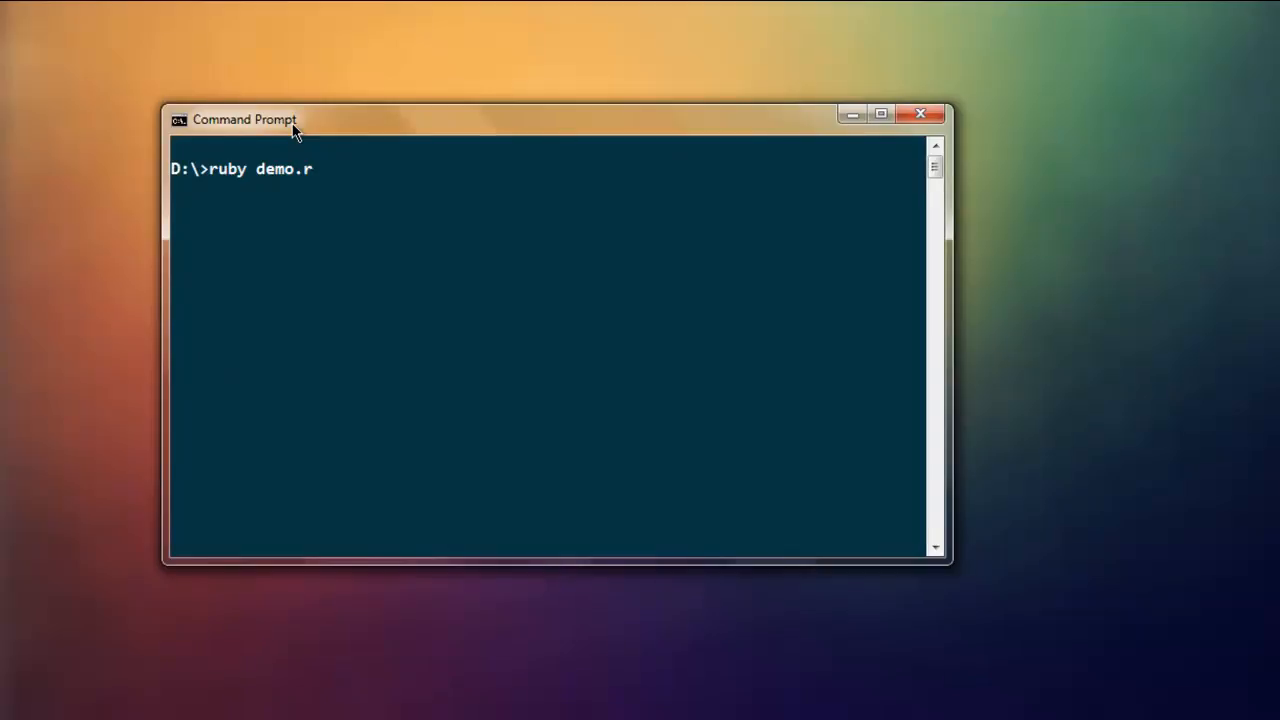
text(b)
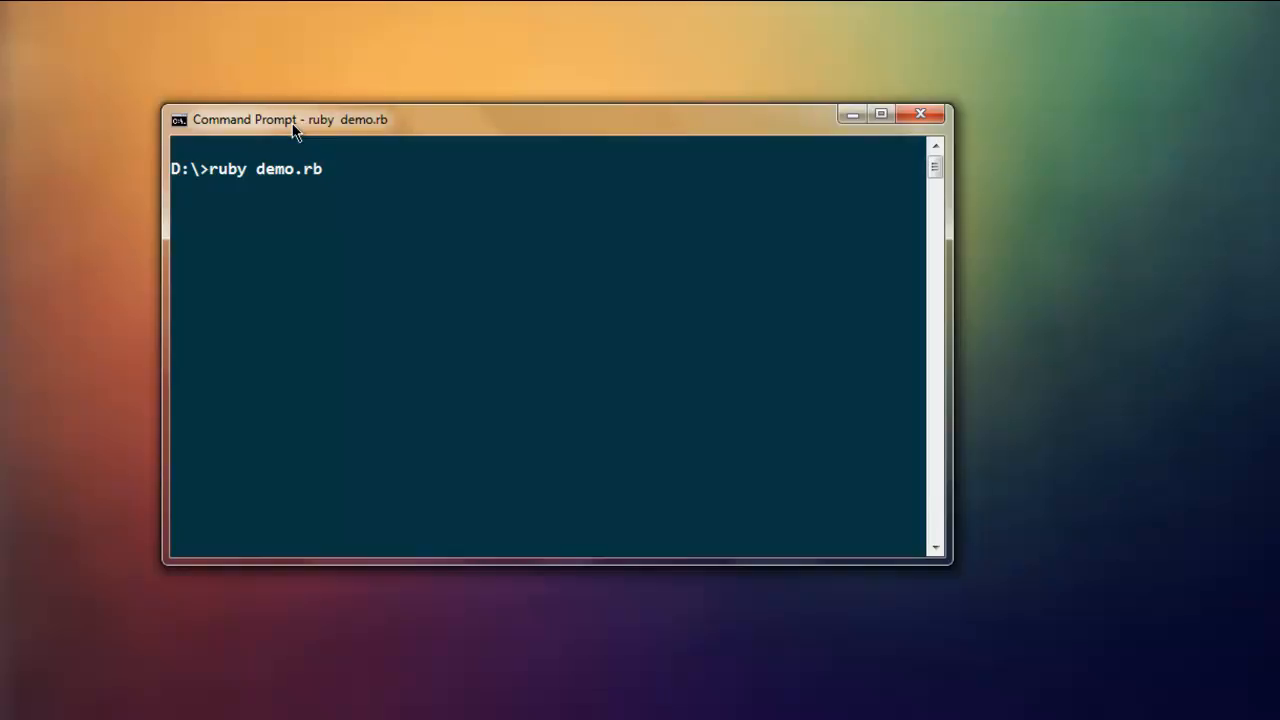
key(Return)
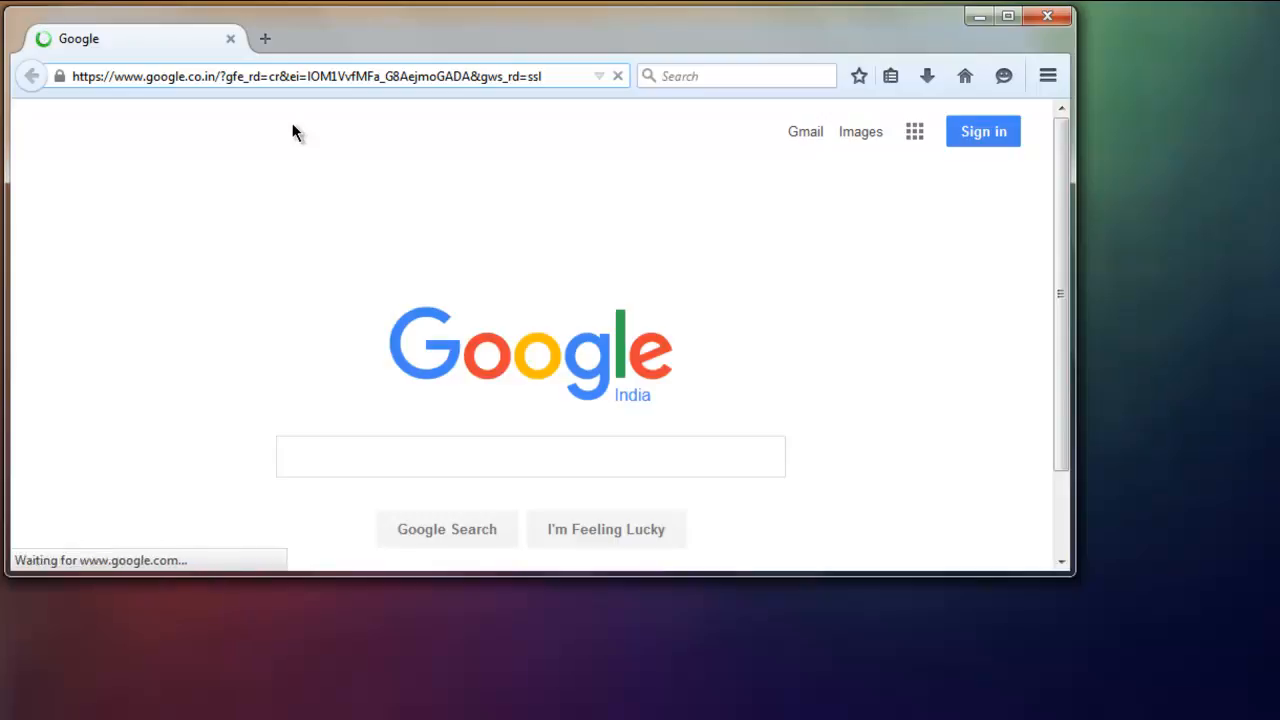
Search Google in Firefox for 'Watir or Selenium' to display the results page.
text(Watir or Selenium)
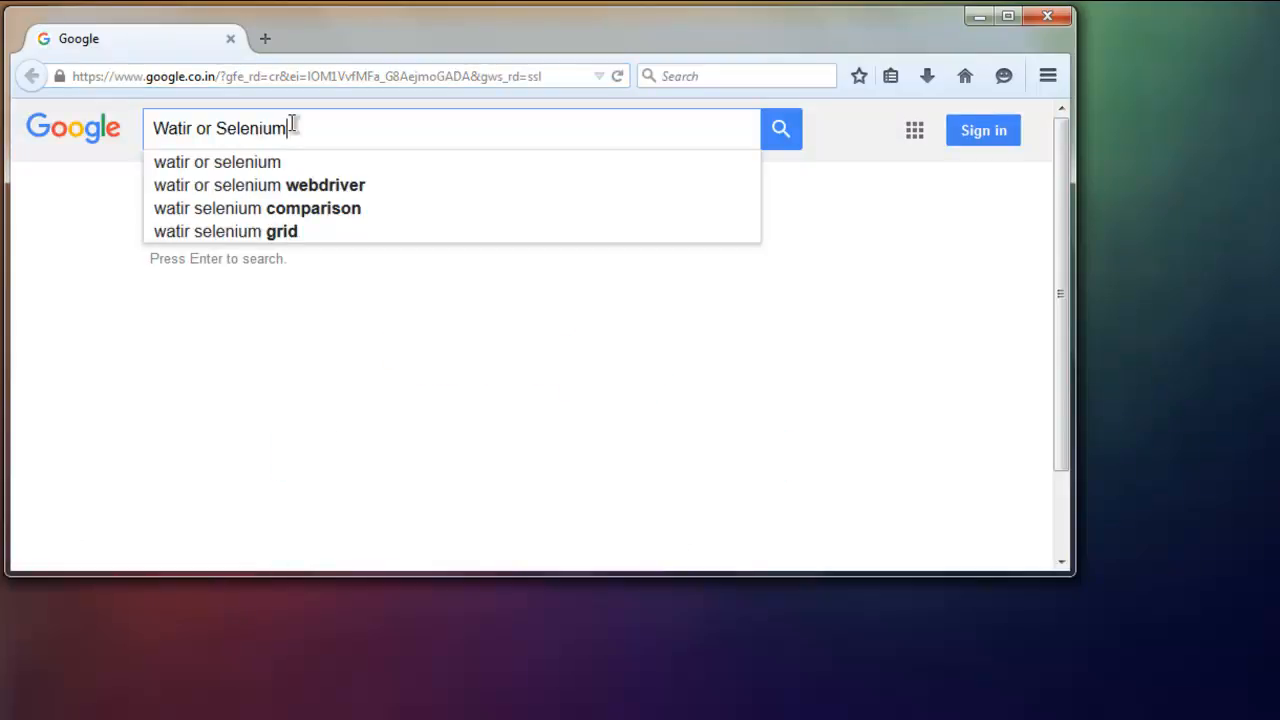
mouse_move(835, 133)
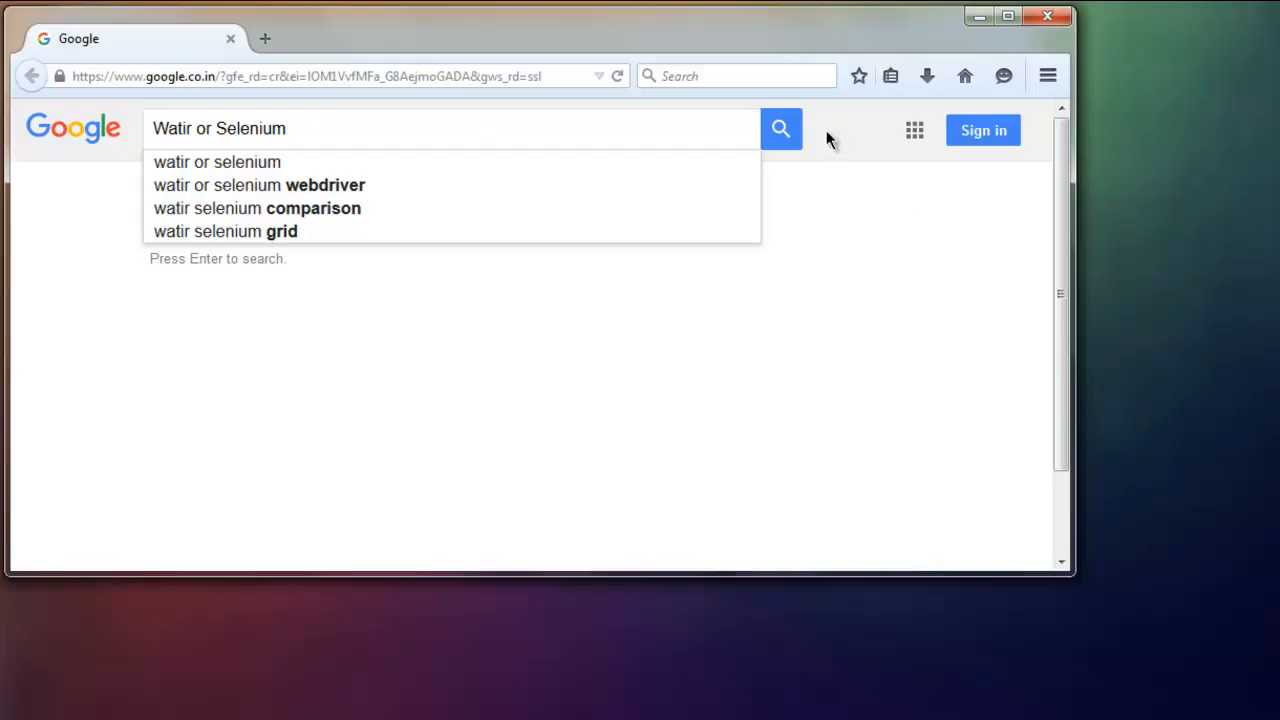
click(781, 129)
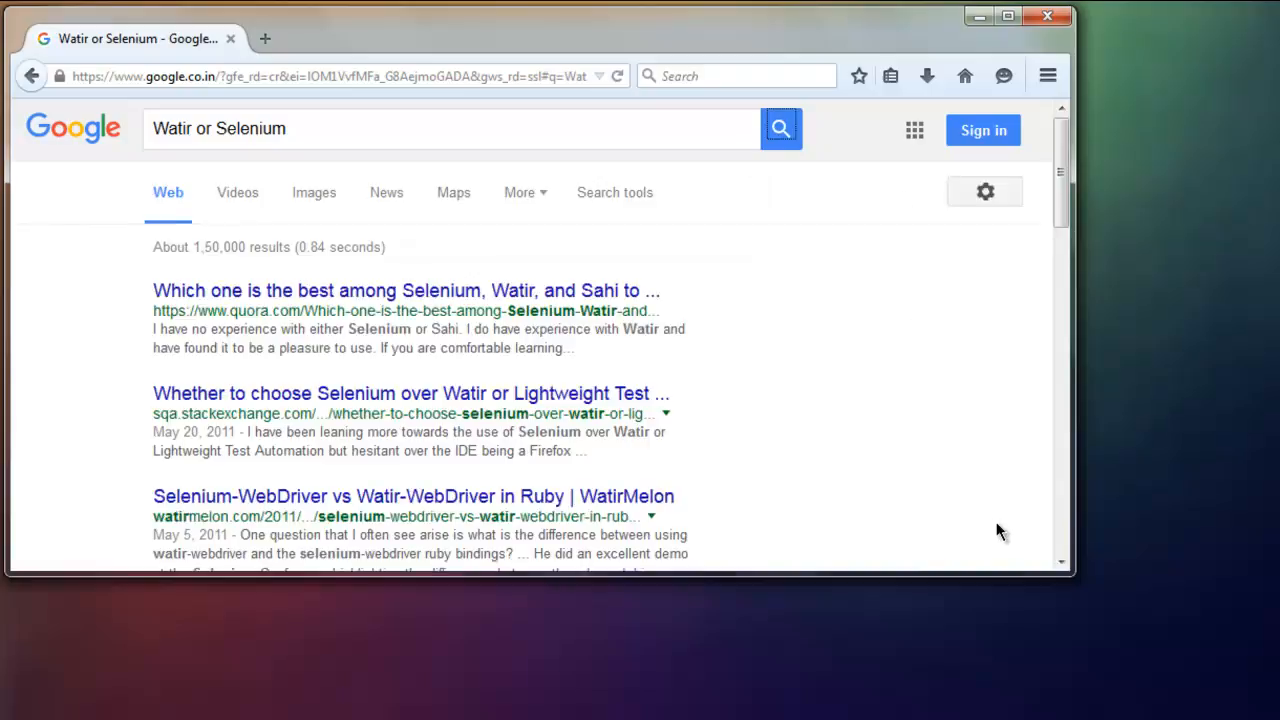
mouse_move(930, 443)
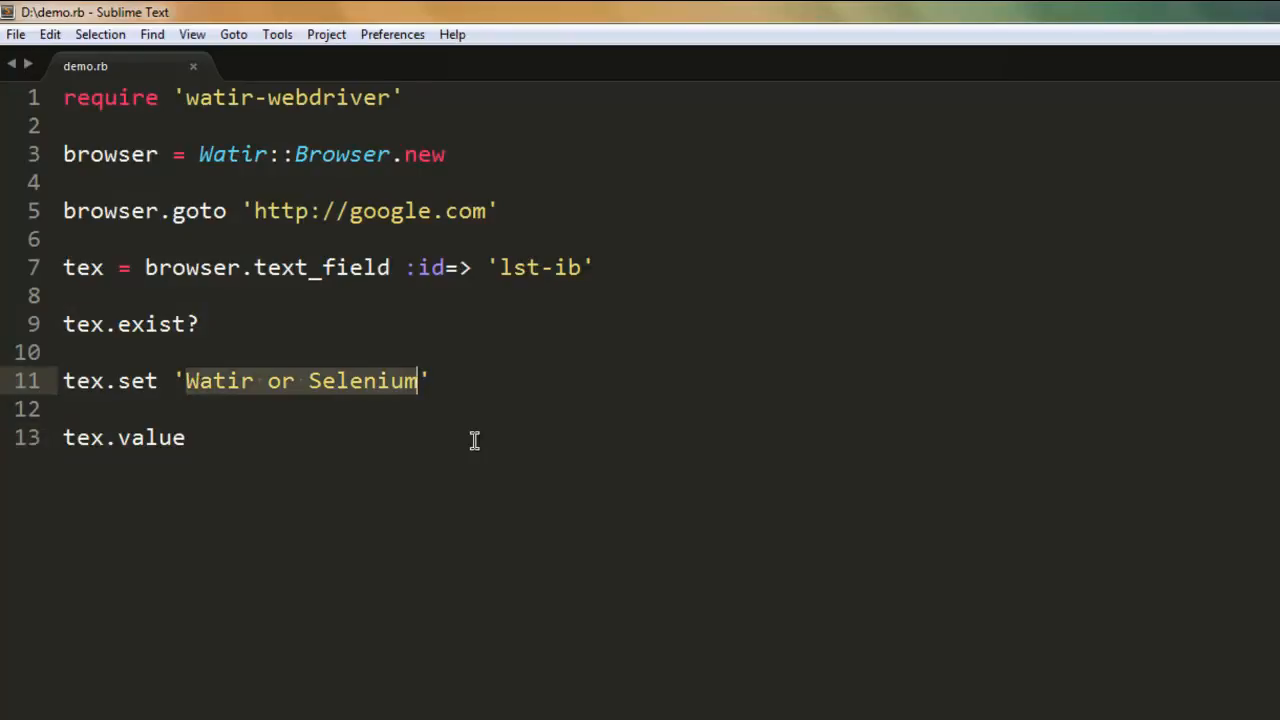
Replace 'Watir or Selenium' on line 11 with 'Firefox New version' and save demo.rb.
key(Delete)
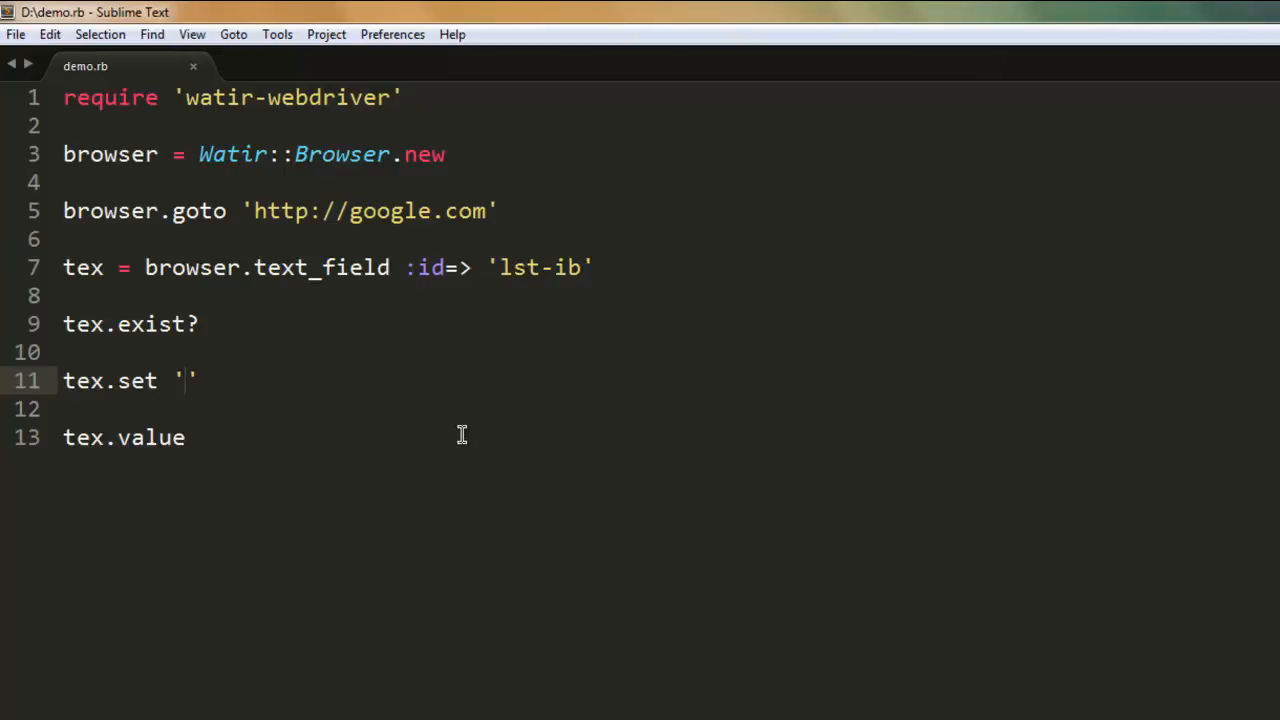
text(Firefox)
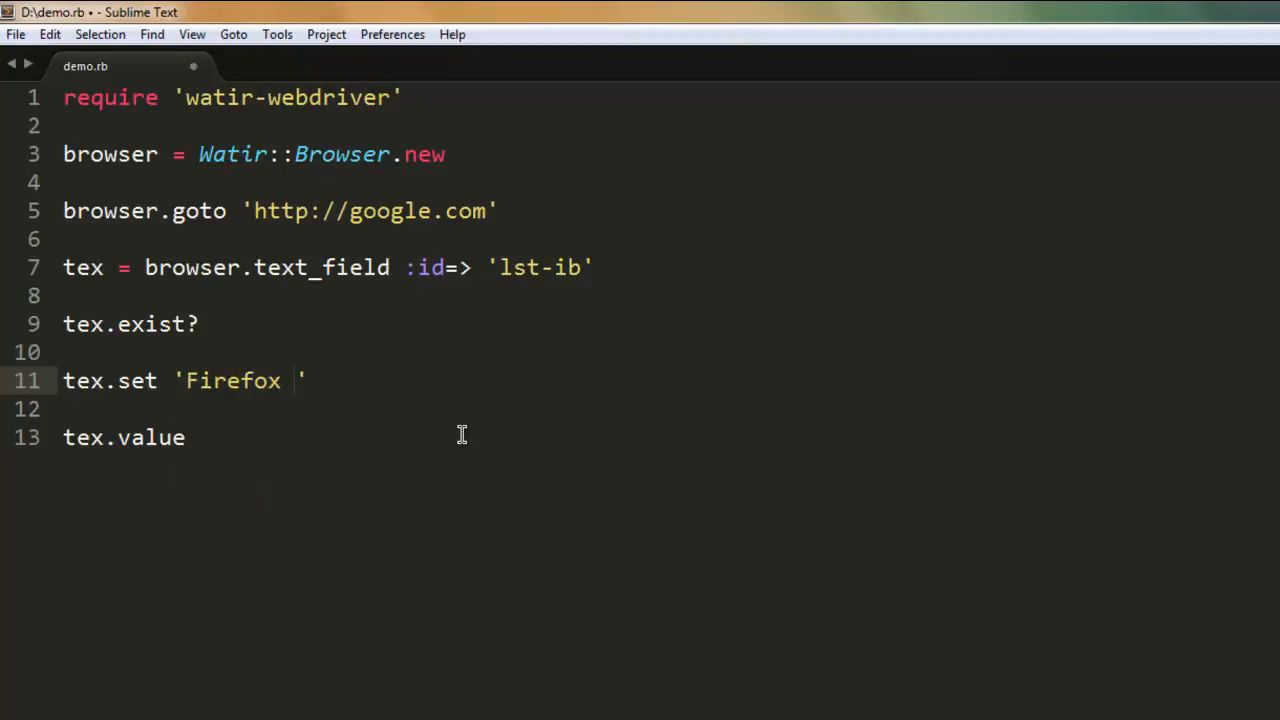
text(New version)
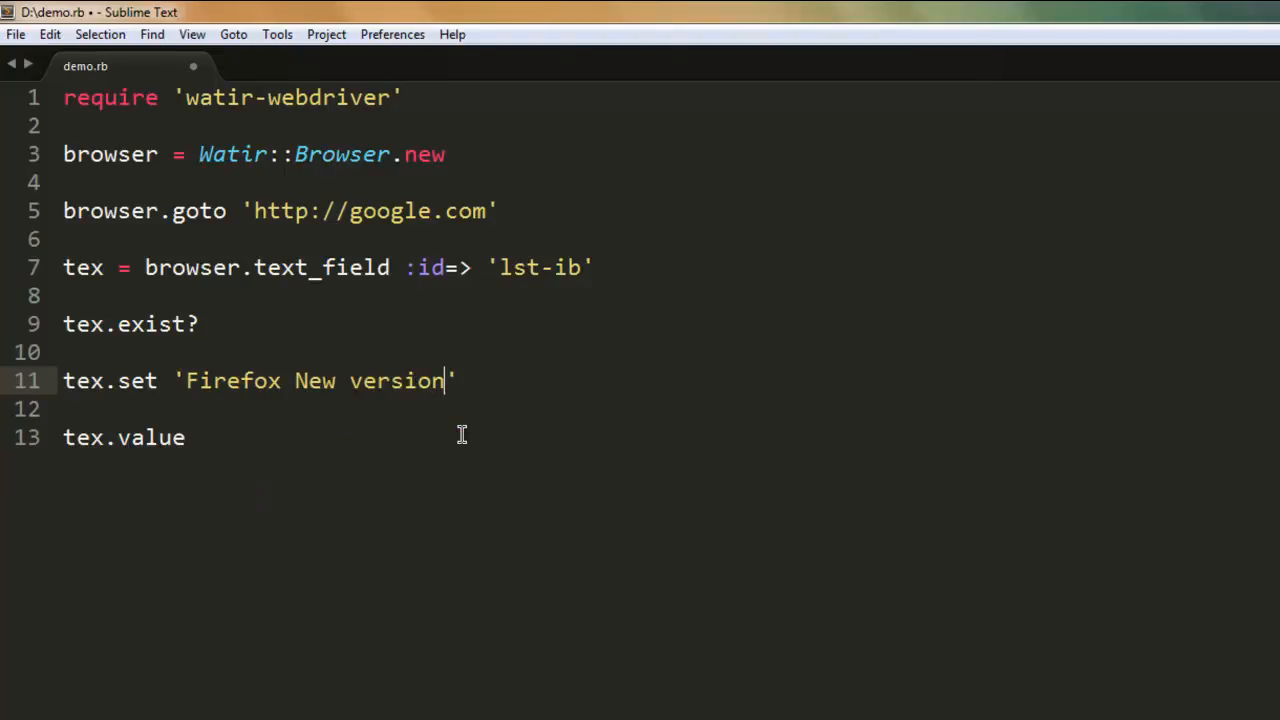
key(ctrl+s)
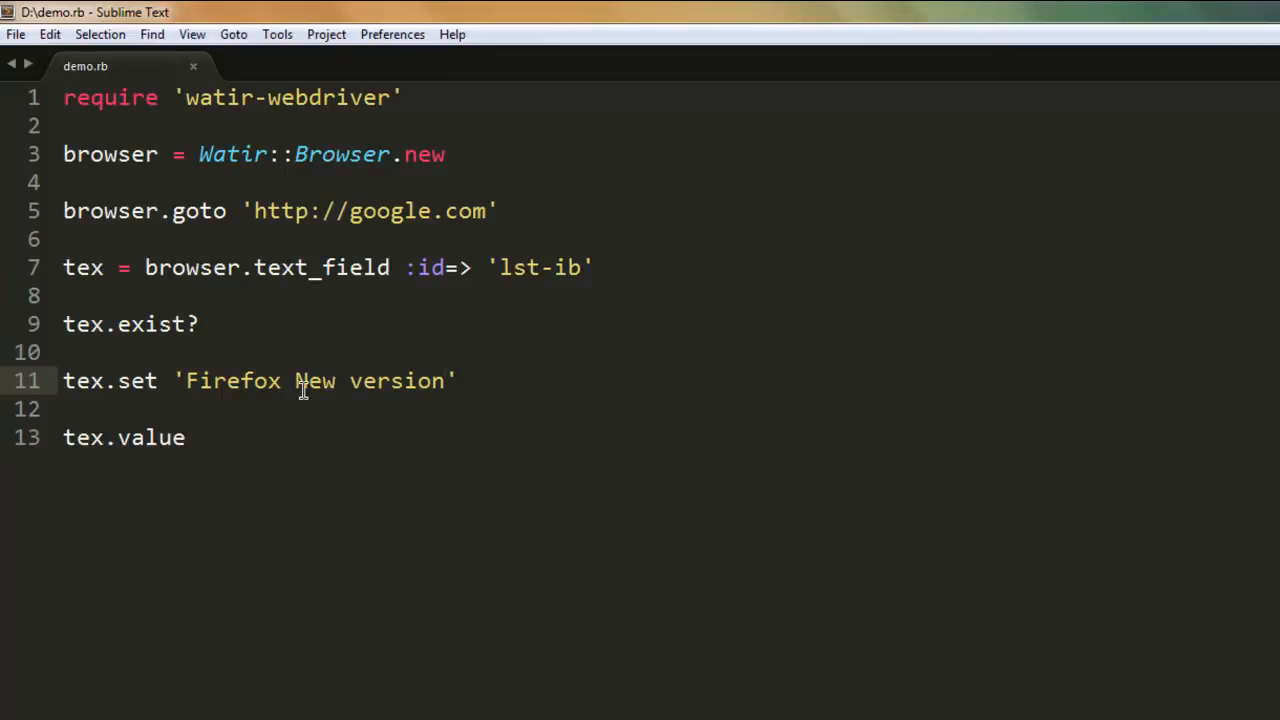
click(158, 352)
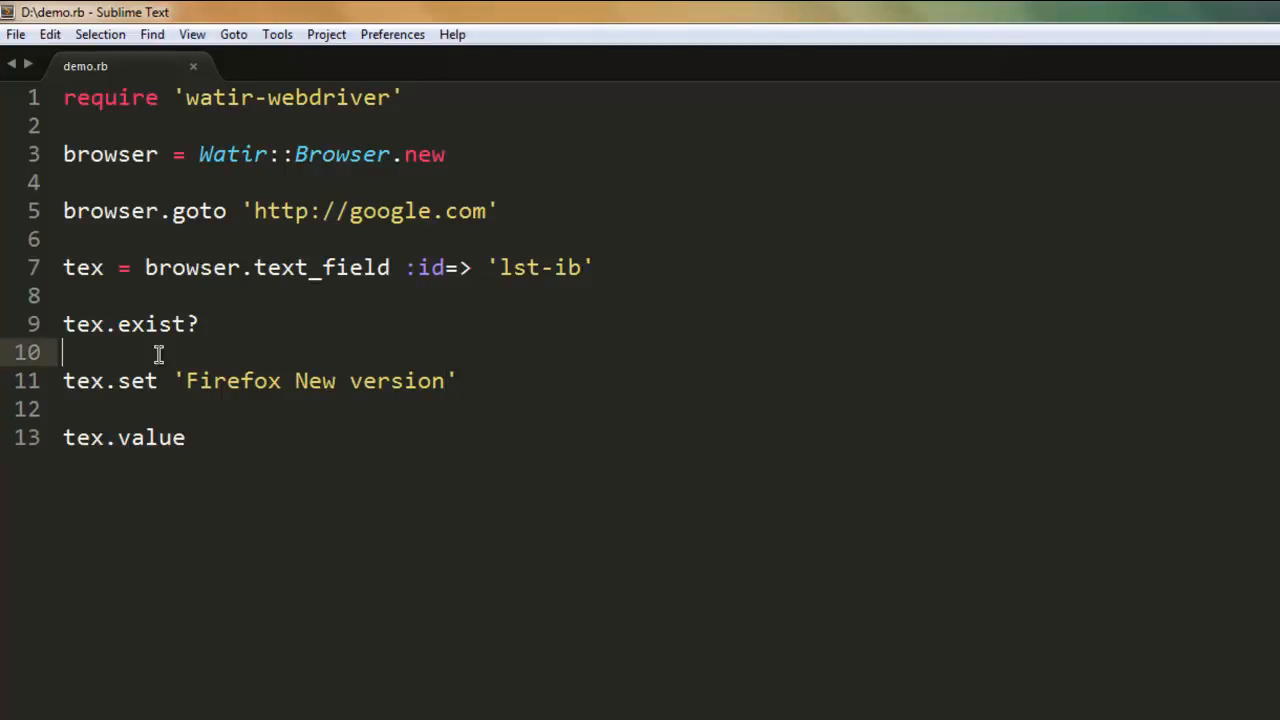